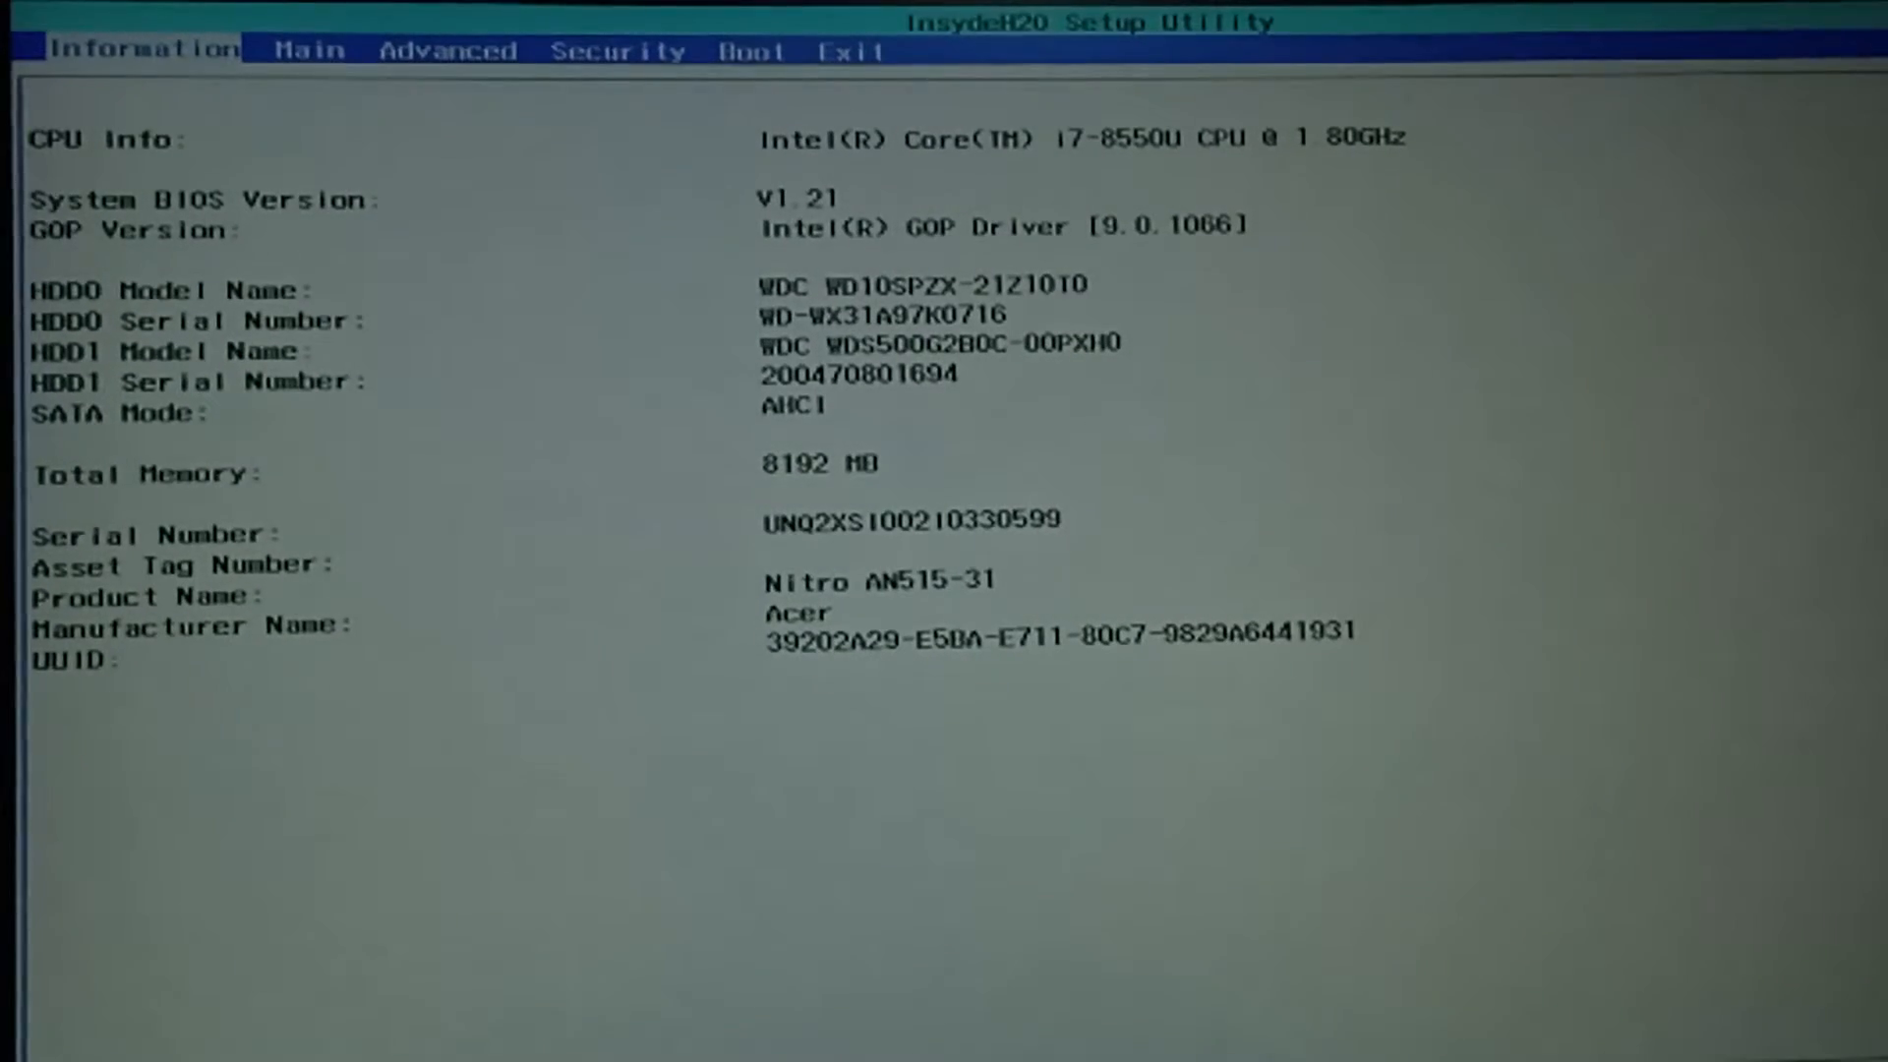
- Check the boot priority order, then save the BIOS changes and exit with F10
{"action": "left_click", "coordinate": [448, 47]}
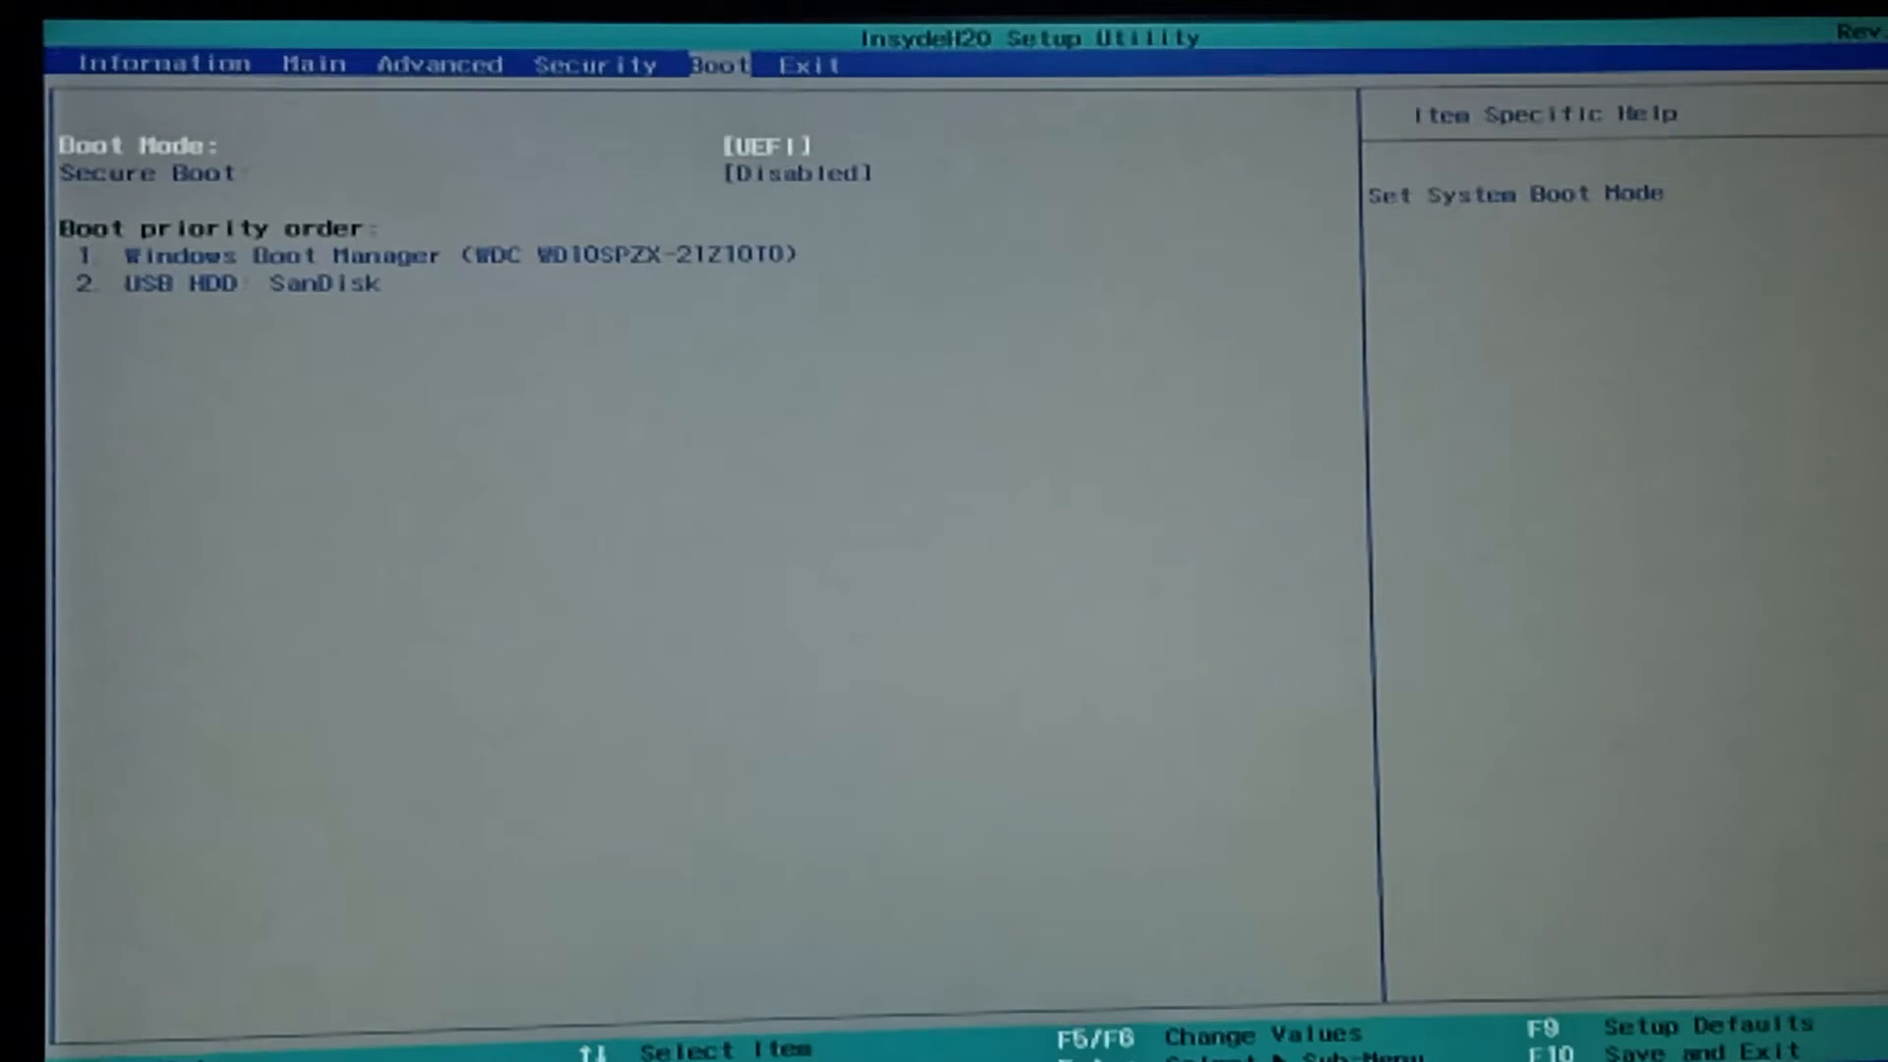
{"action": "key", "text": "F10"}
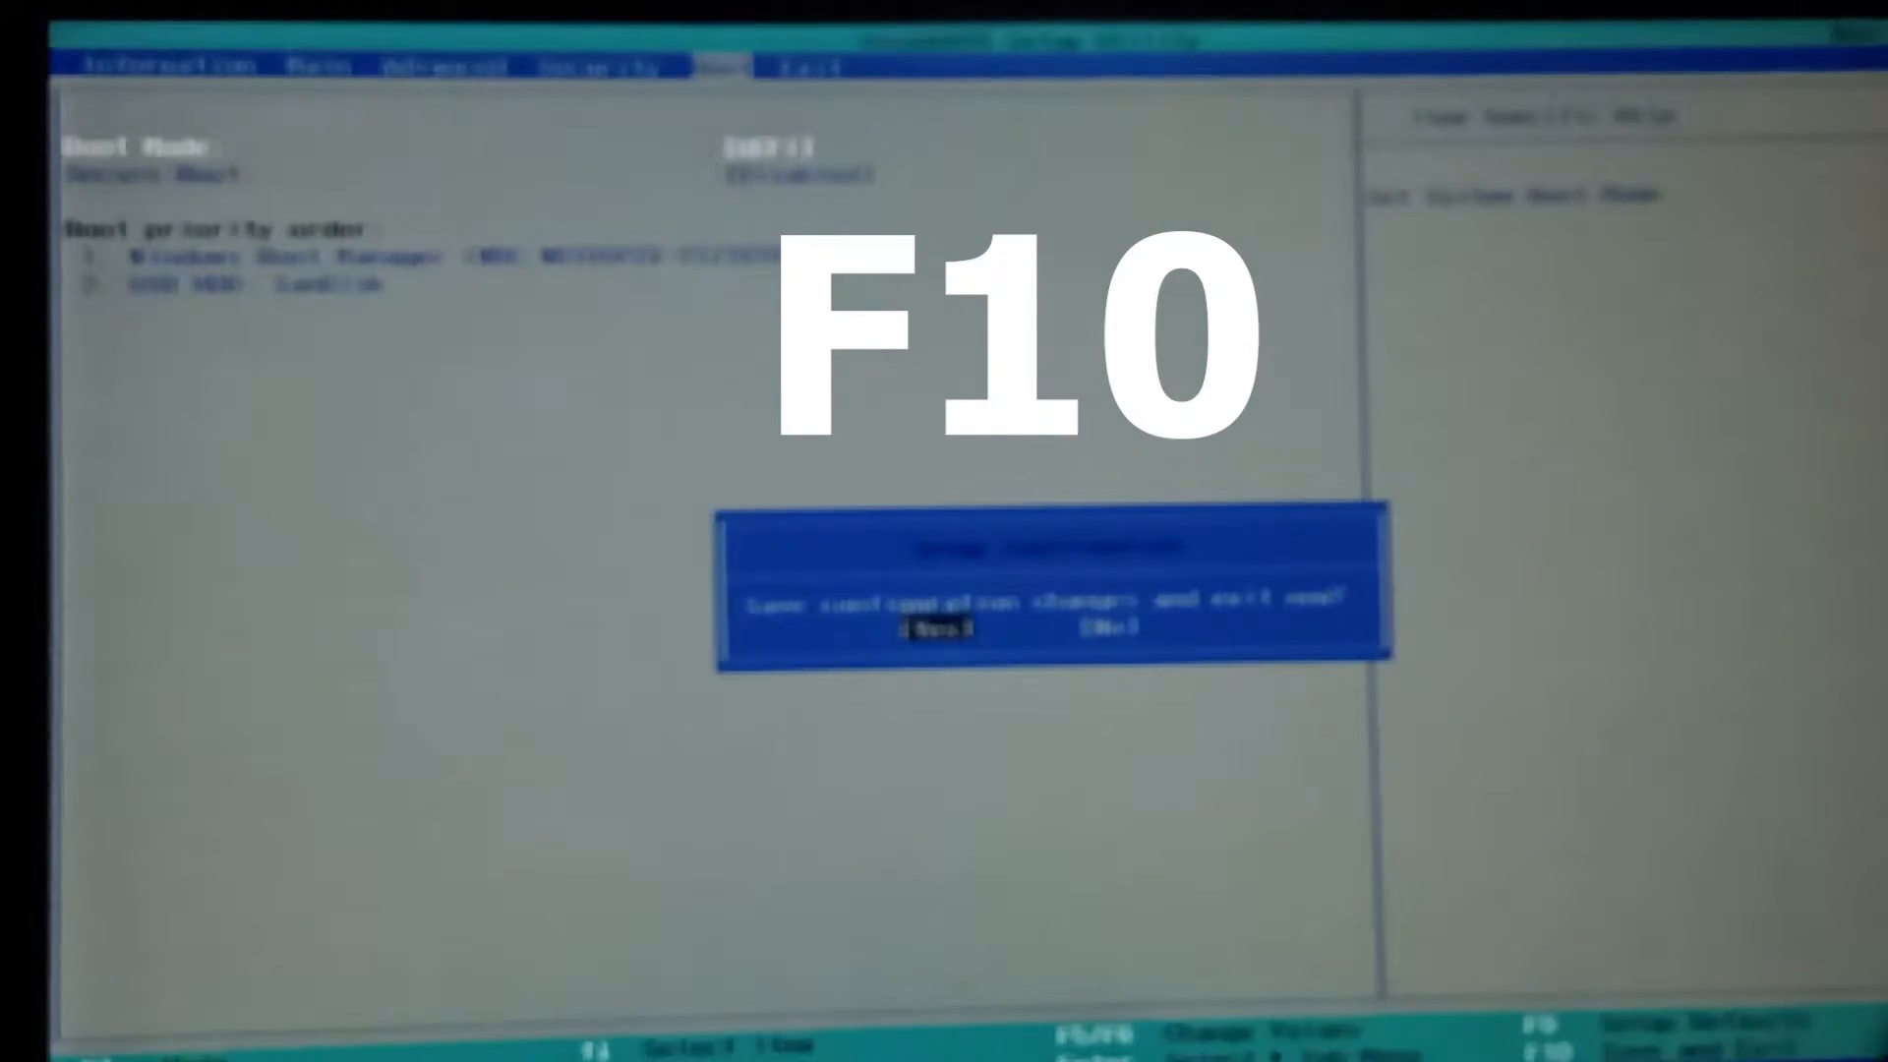
{"action": "key", "text": "F10"}
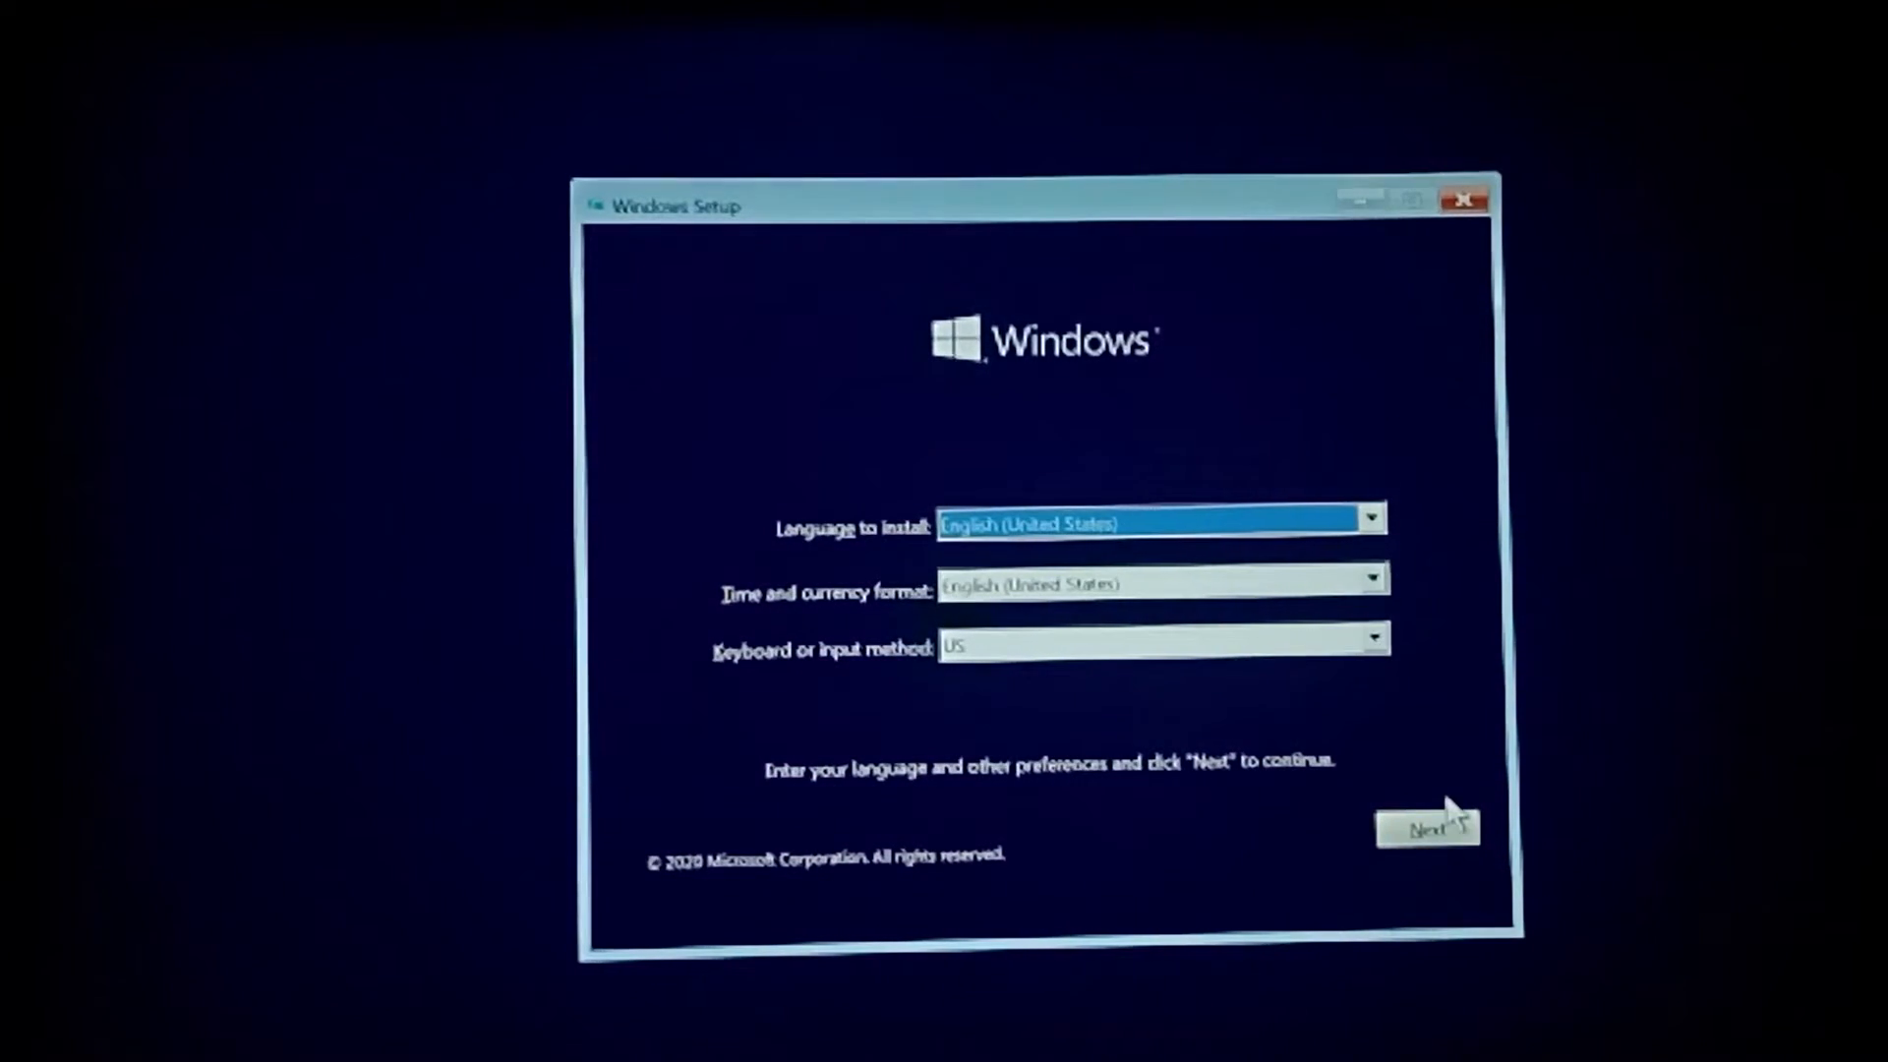
- Keep default language preferences, accept the license terms and choose Custom: Install Windows only
{"action": "left_click", "coordinate": [1428, 826]}
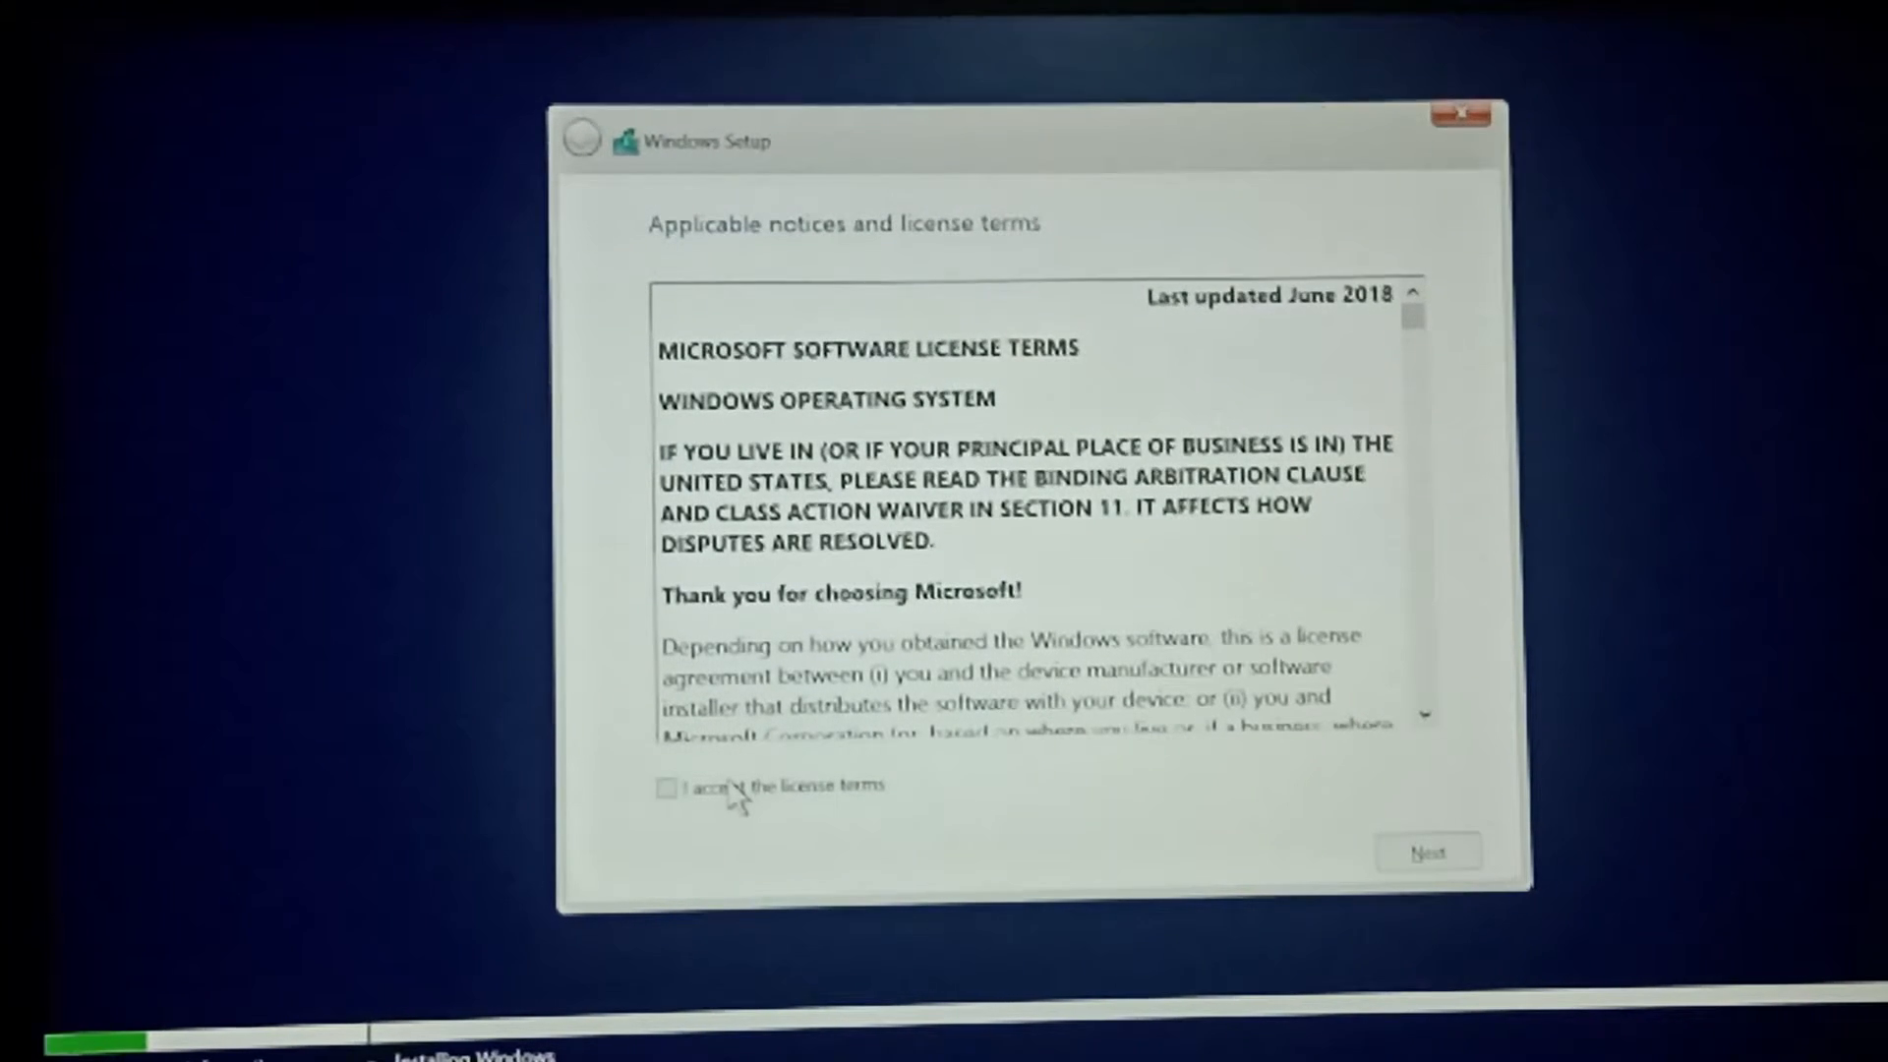
{"action": "left_click", "coordinate": [1428, 852]}
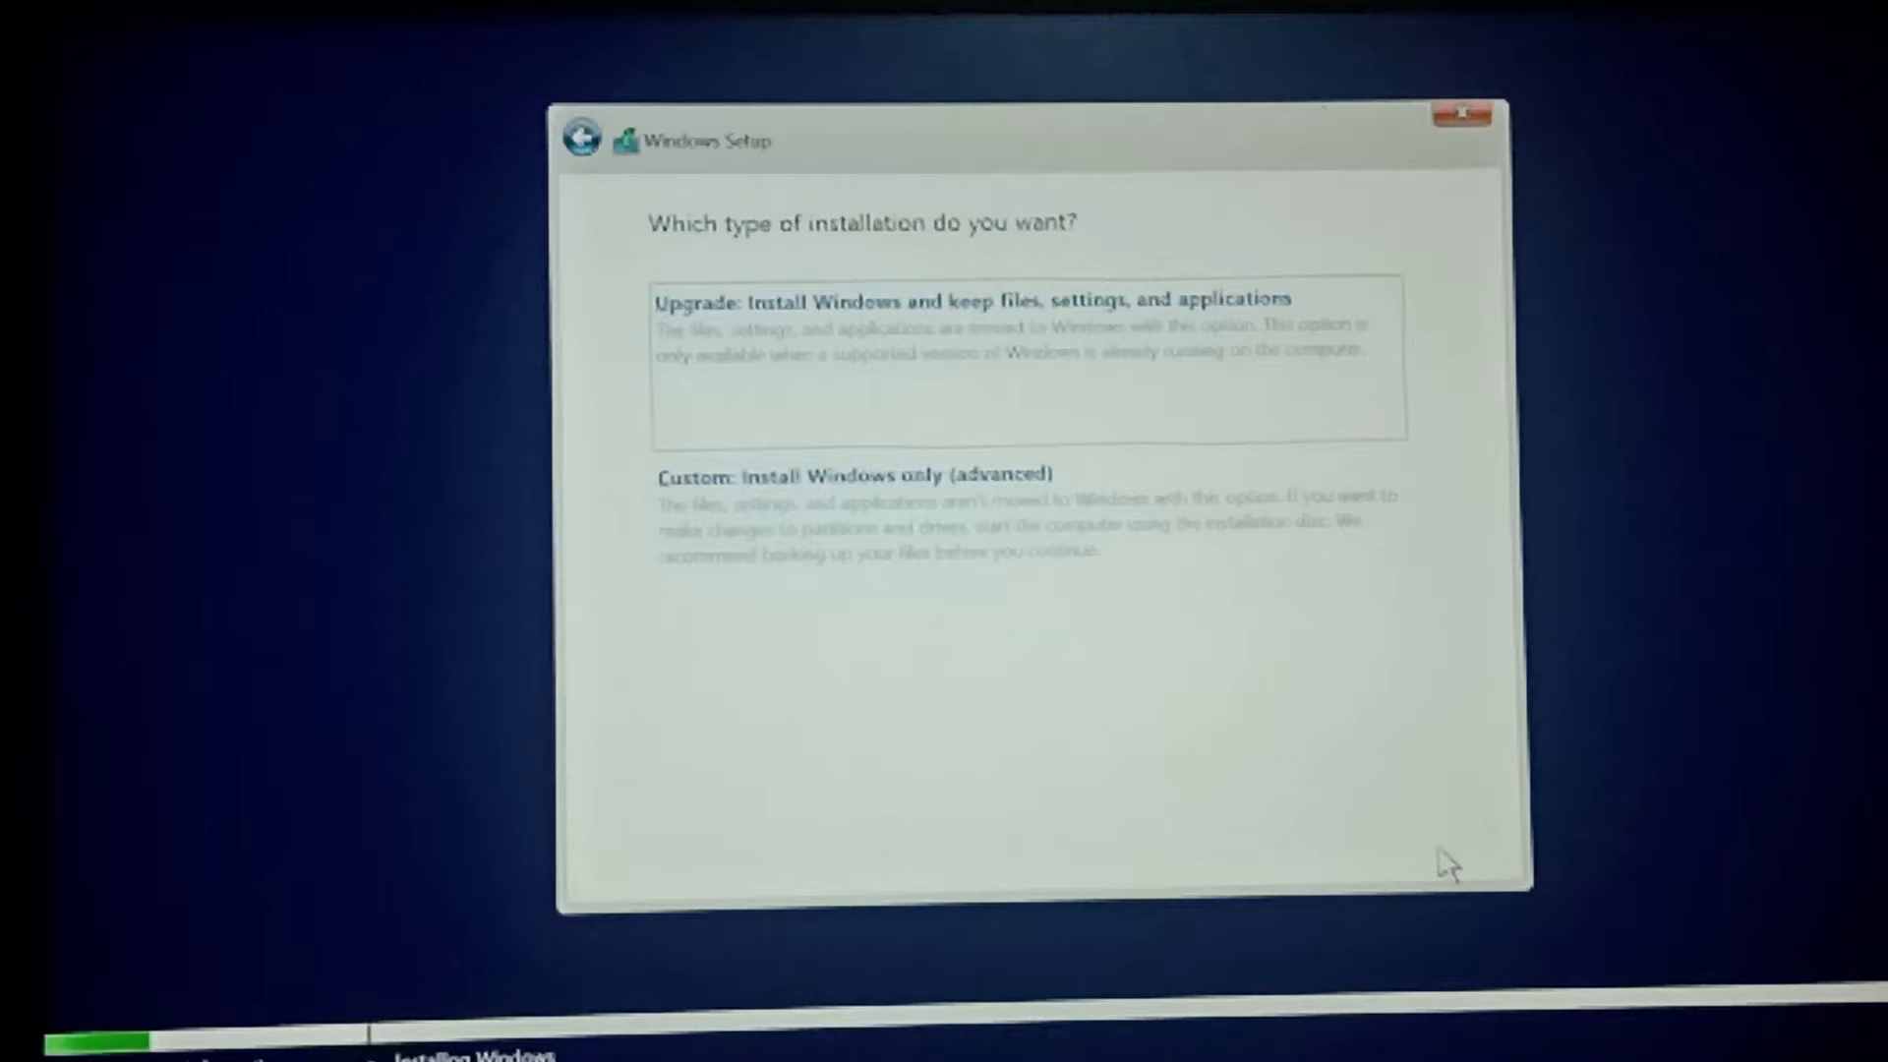
{"action": "left_click", "coordinate": [850, 474]}
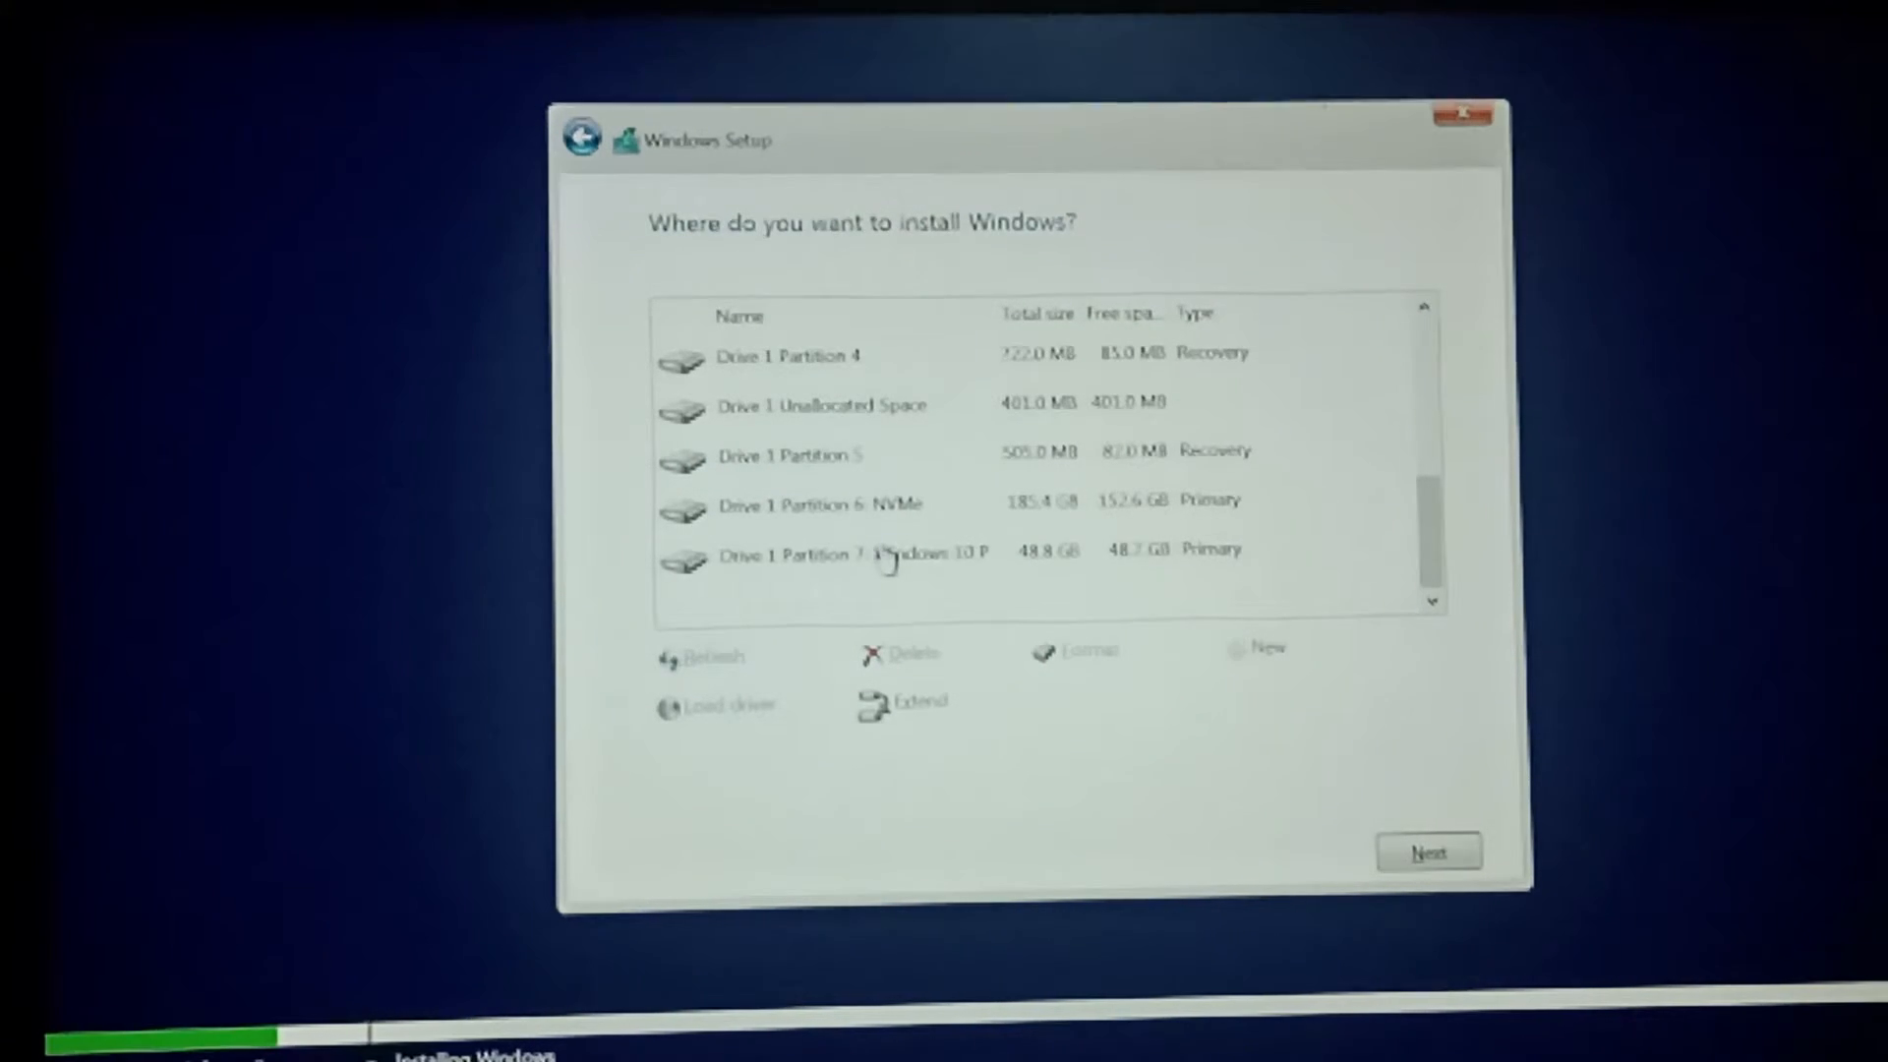
- Install Windows onto the 48.8 GB Drive 1 Partition 7
{"action": "left_click", "coordinate": [867, 551]}
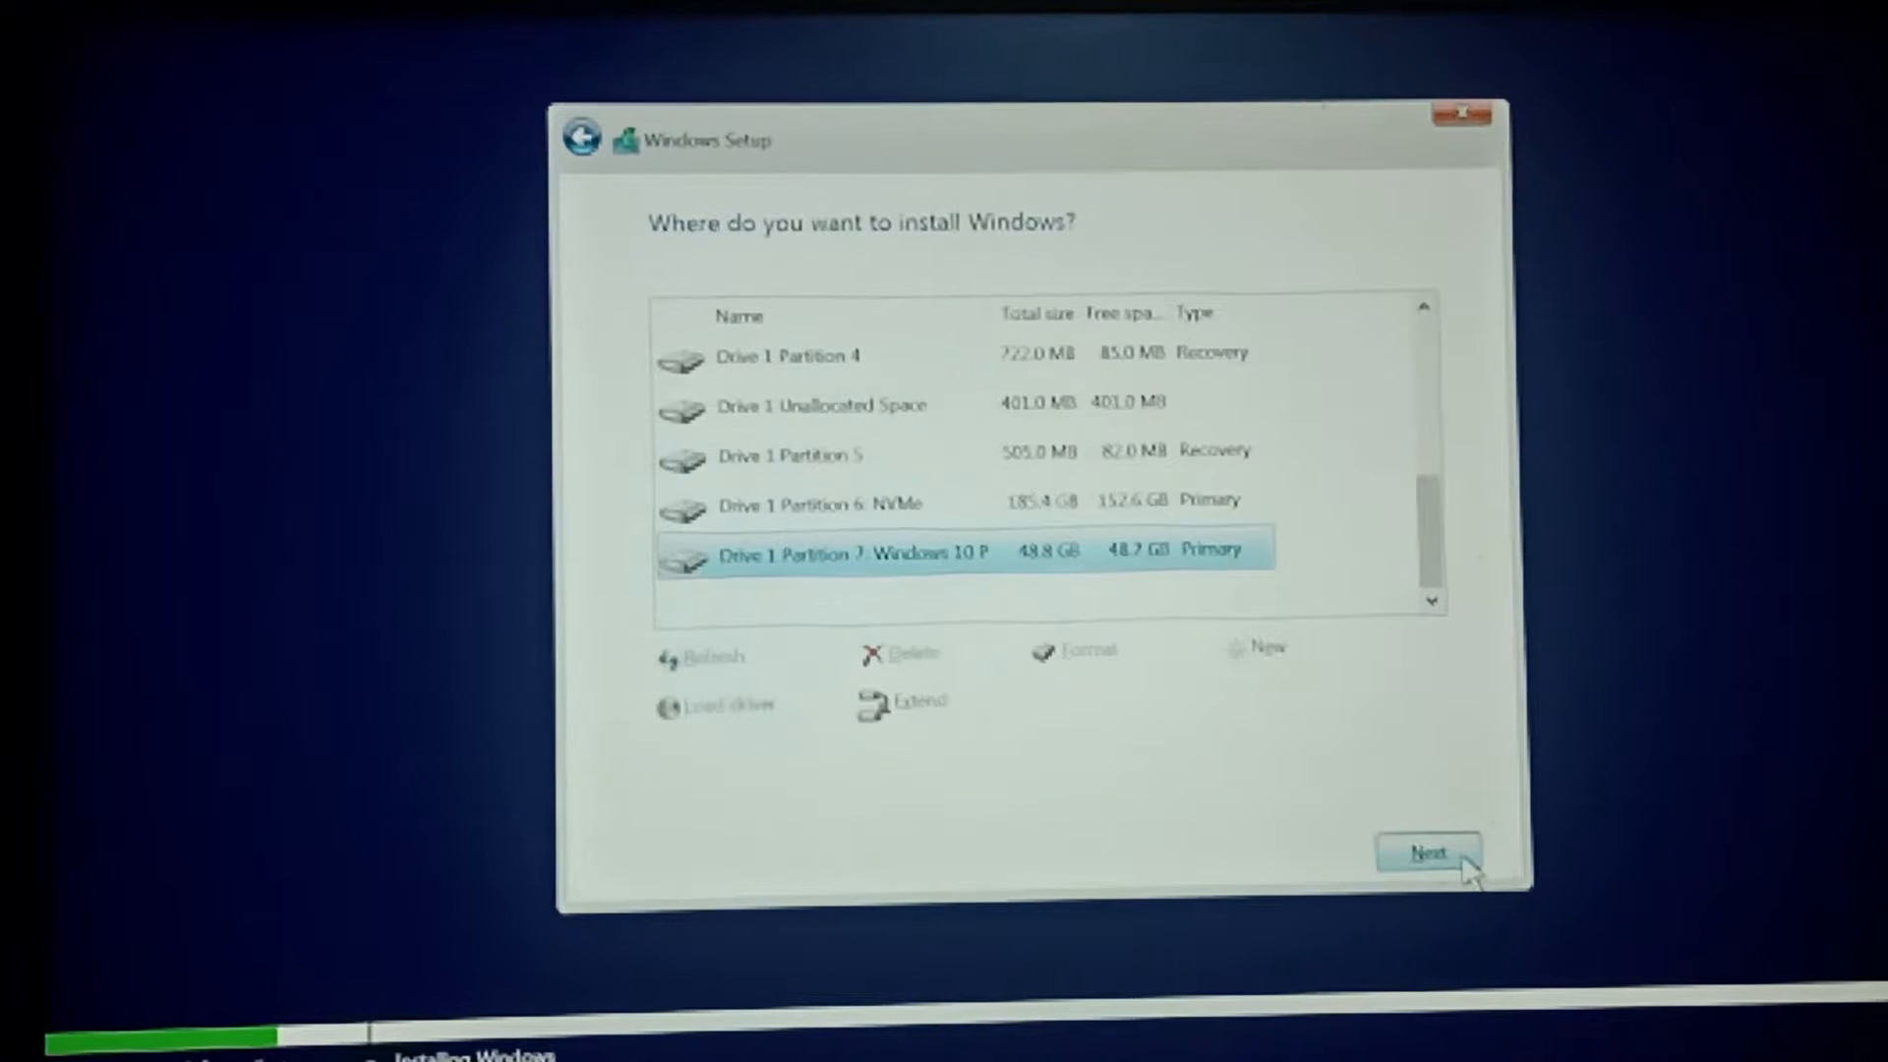
{"action": "left_click", "coordinate": [1428, 854]}
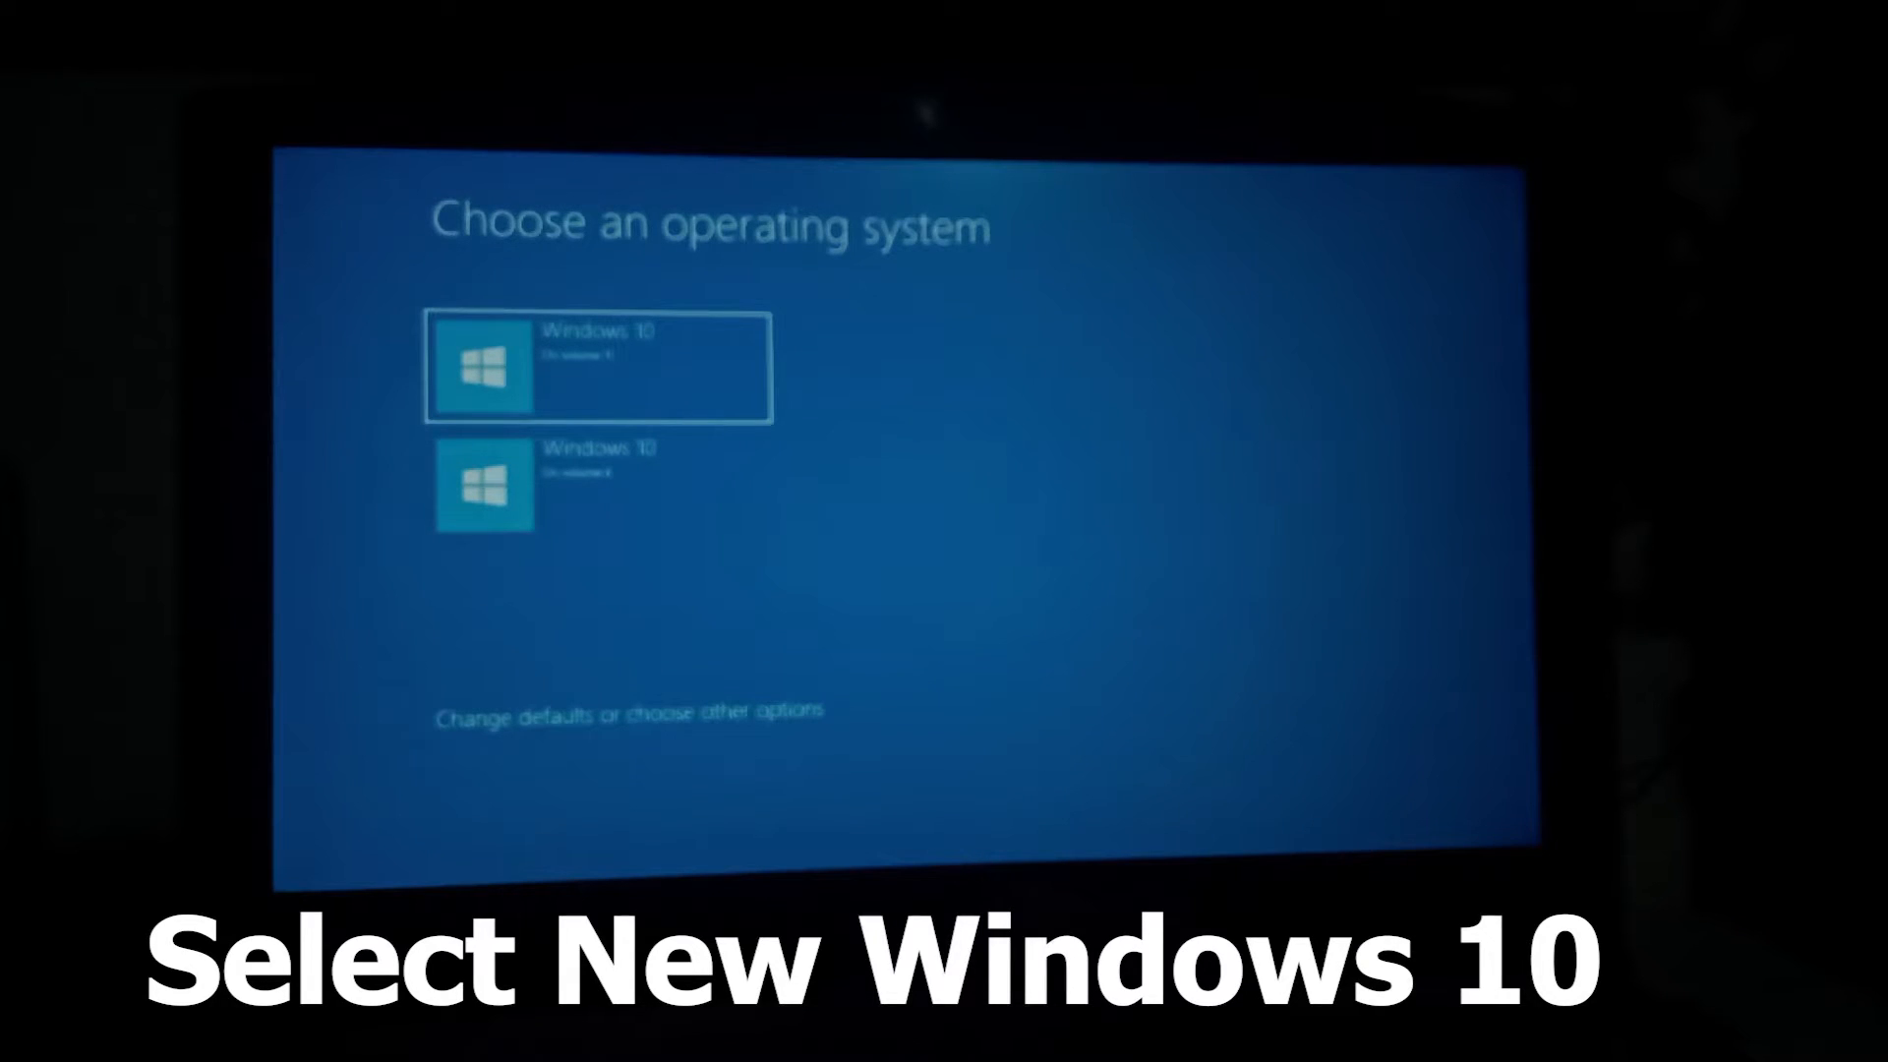
- Choose the new Windows 10 entry on the Choose an operating system screen
{"action": "left_click", "coordinate": [598, 366]}
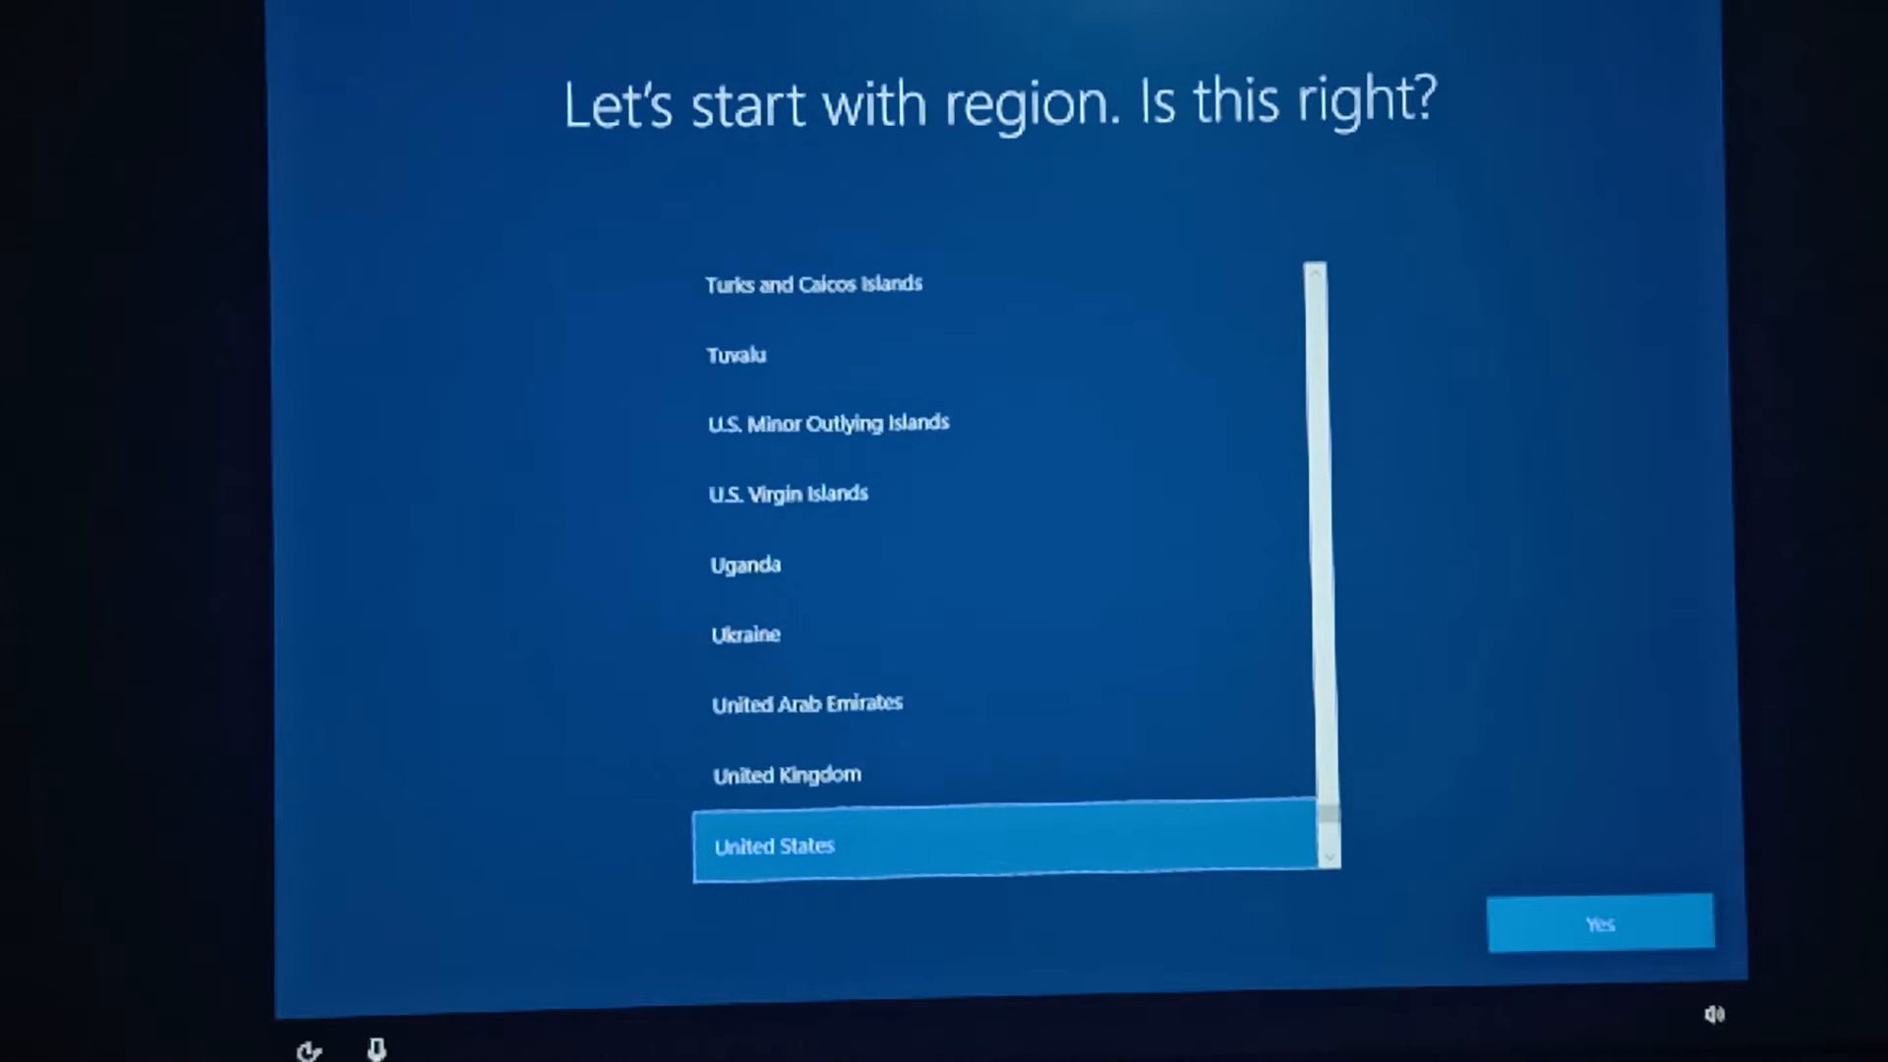
- Confirm United States region and English (India) keyboard, skip a second layout, continue with limited offline setup
{"action": "left_click", "coordinate": [1599, 924]}
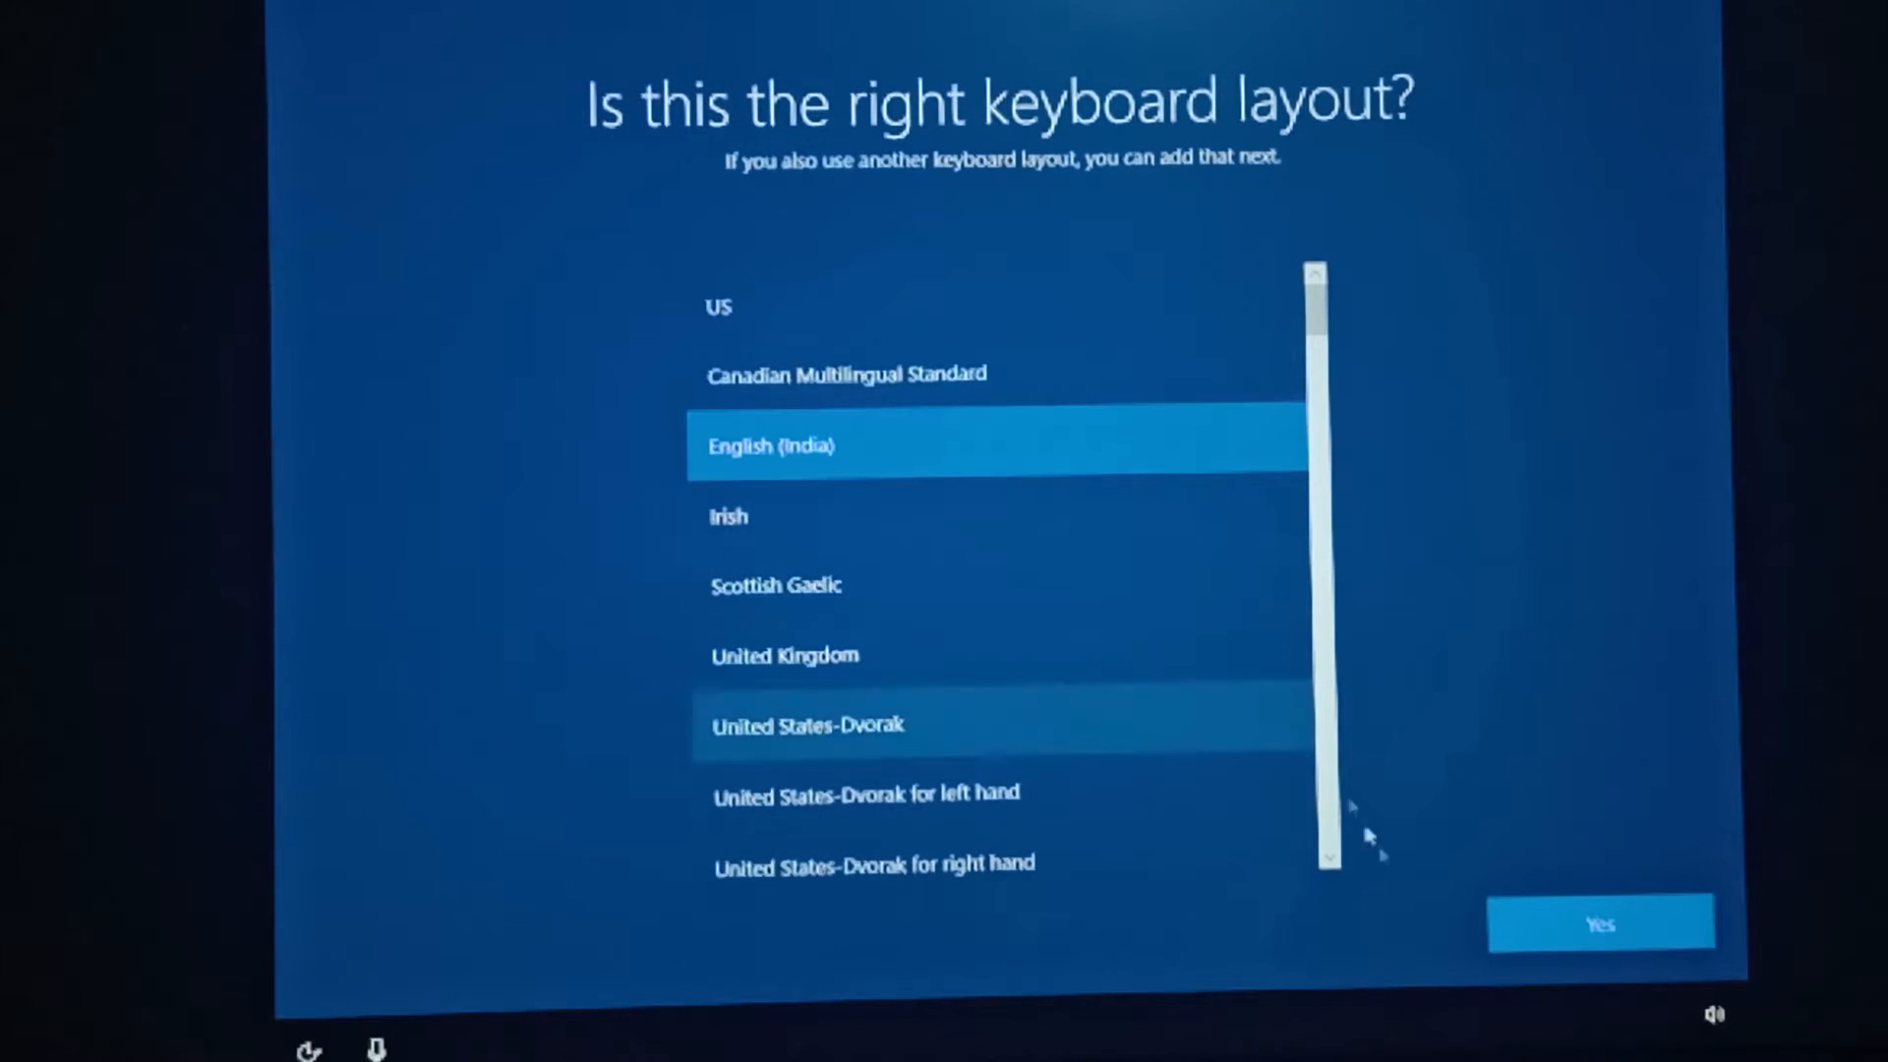
{"action": "left_click", "coordinate": [1599, 924]}
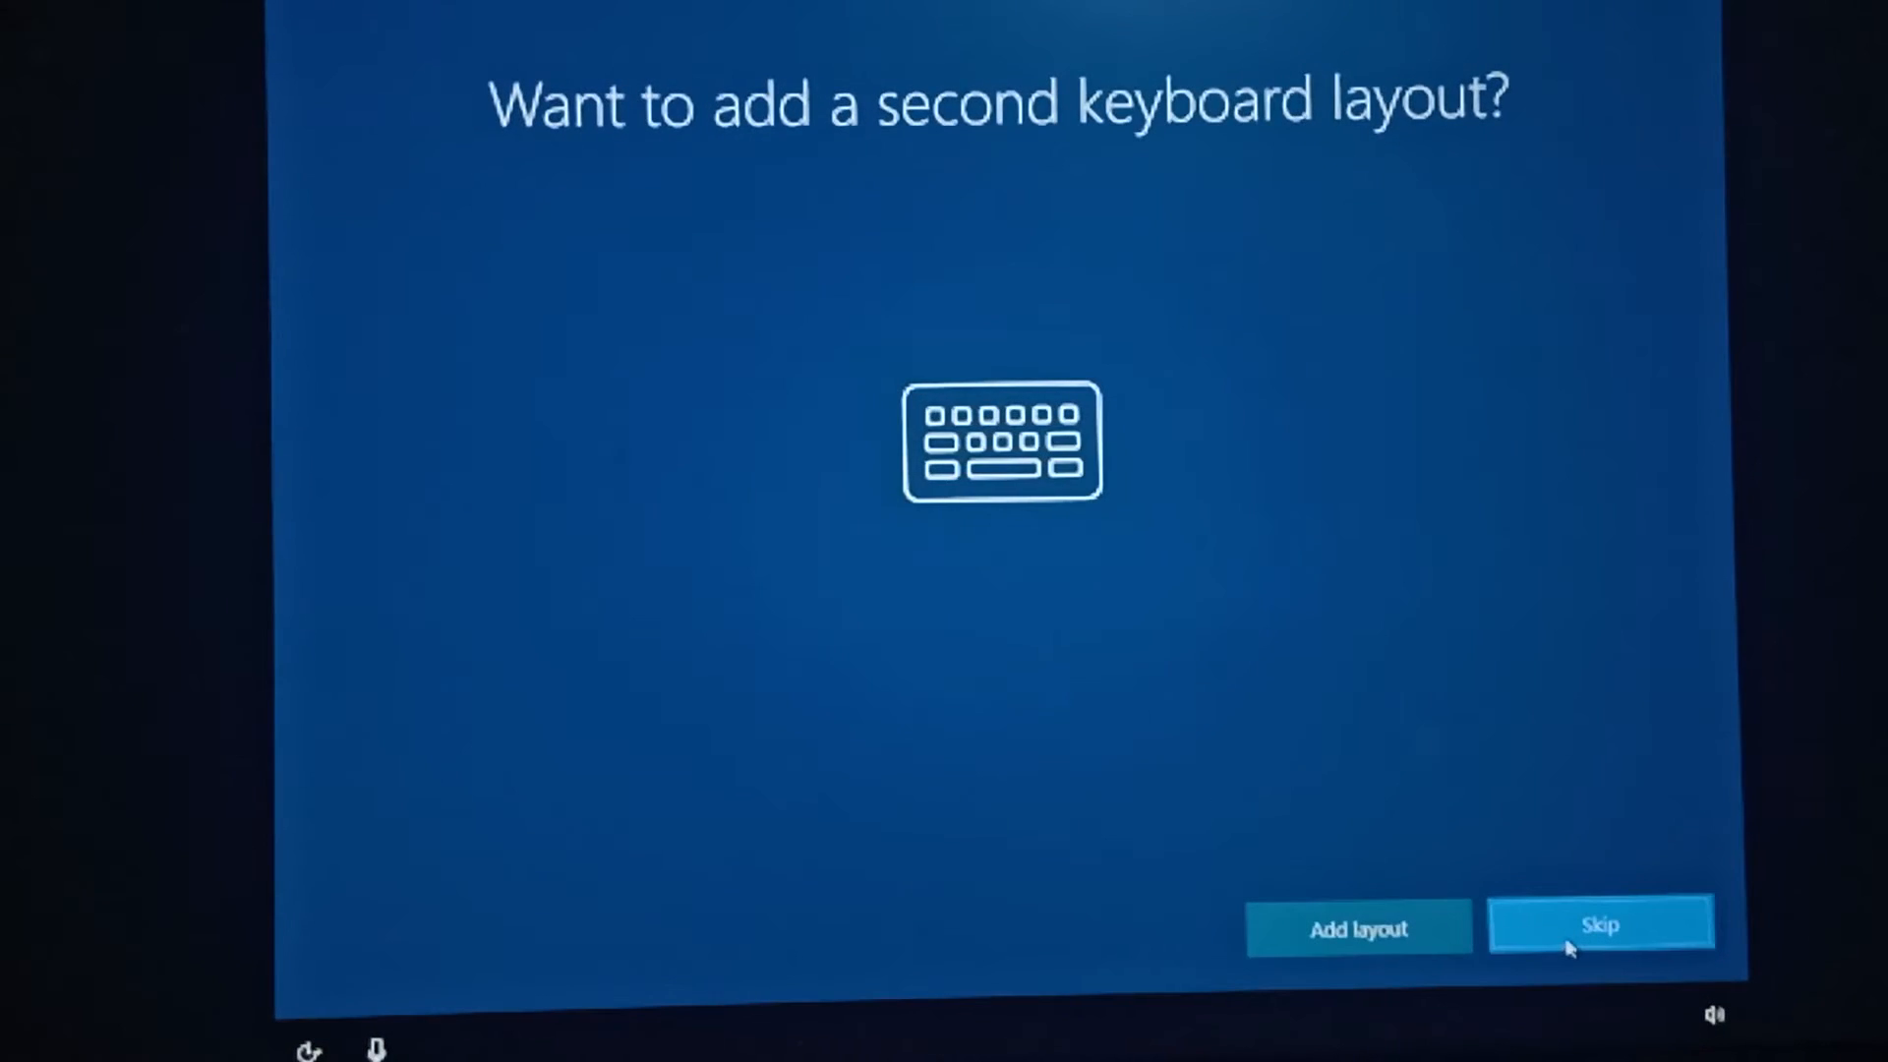
{"action": "left_click", "coordinate": [1601, 924]}
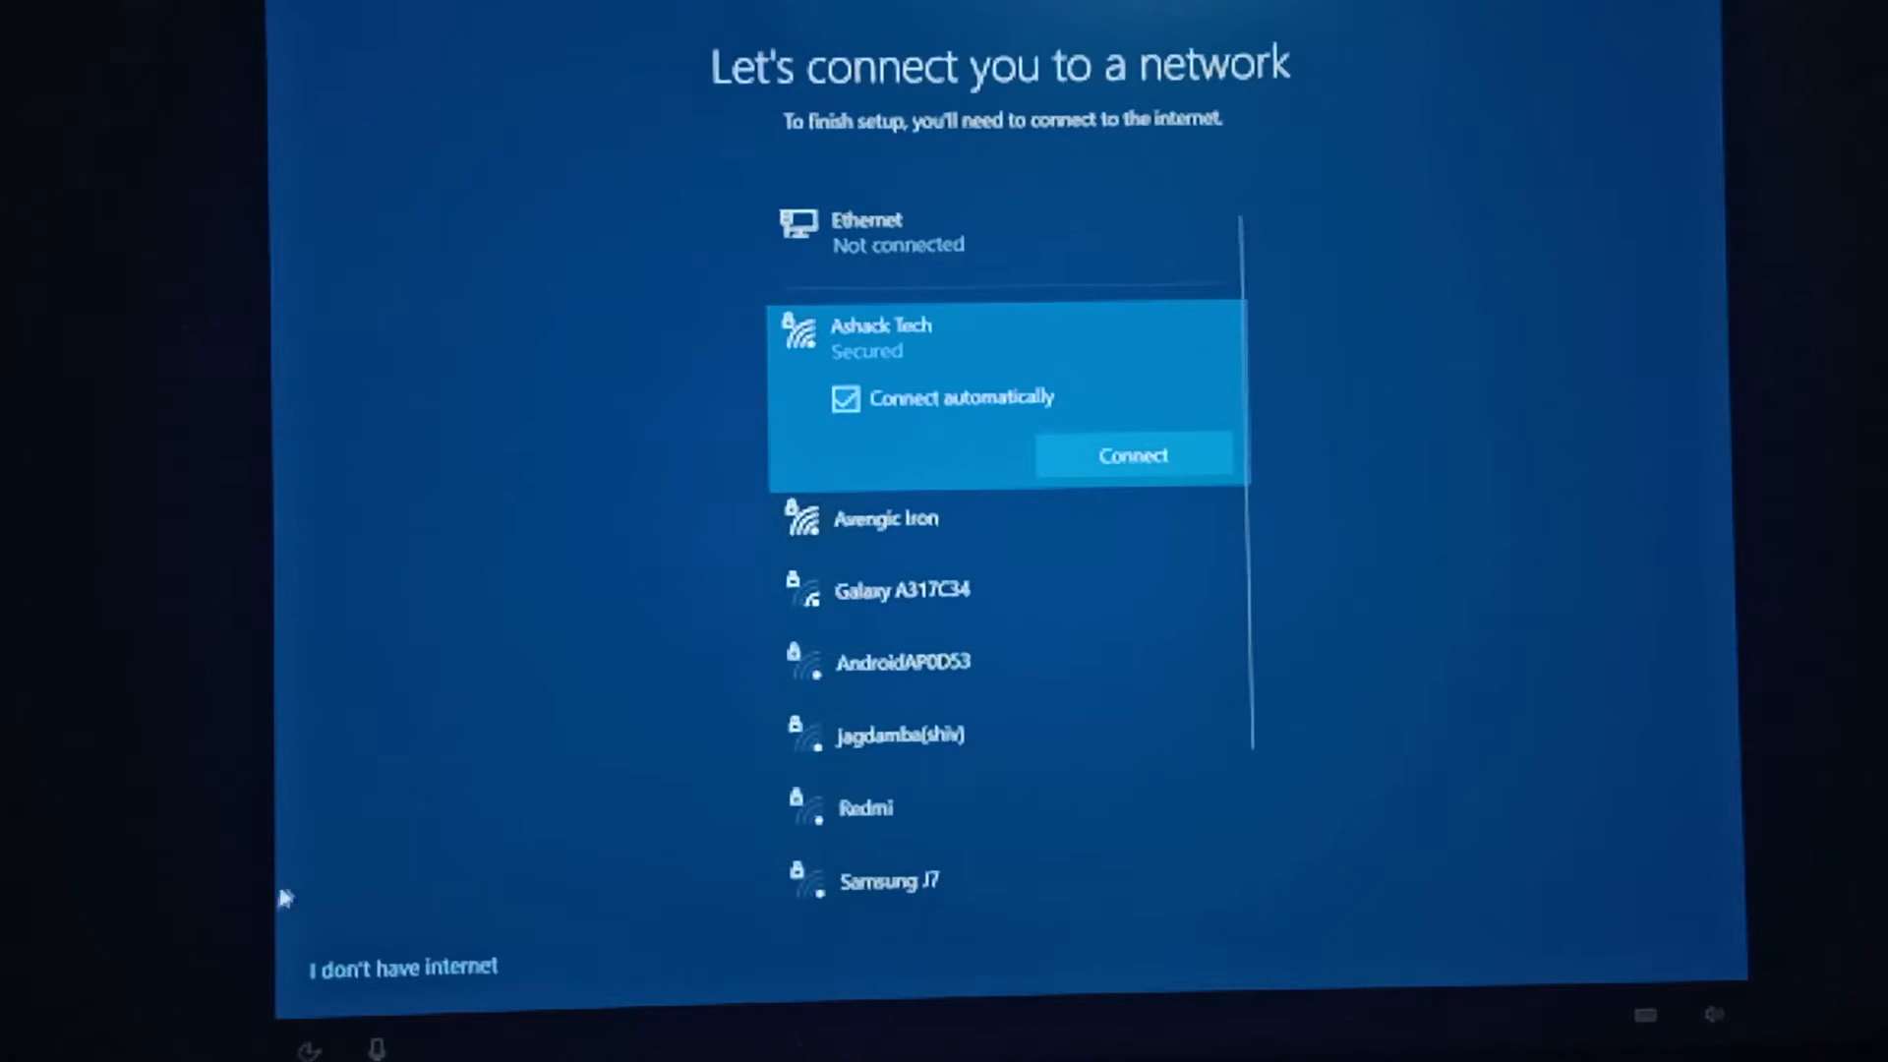
{"action": "left_click", "coordinate": [401, 967]}
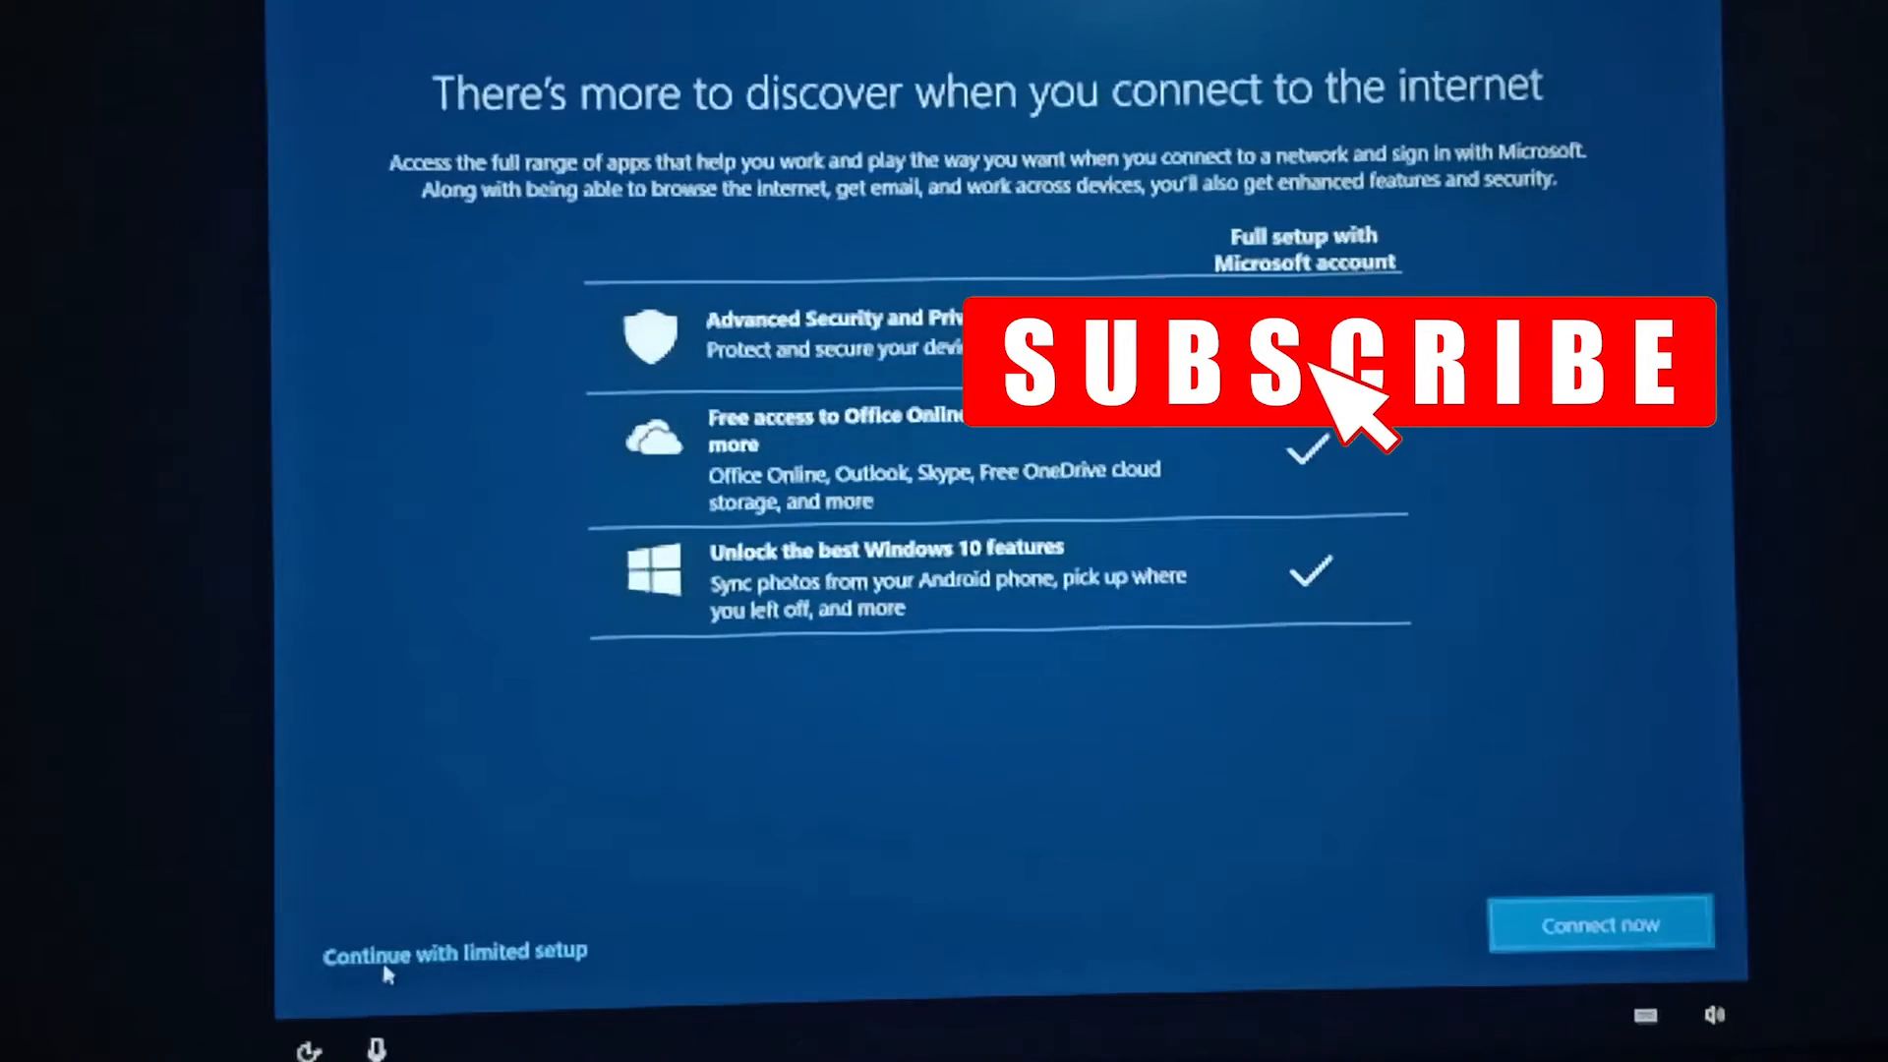
{"action": "left_click", "coordinate": [454, 952]}
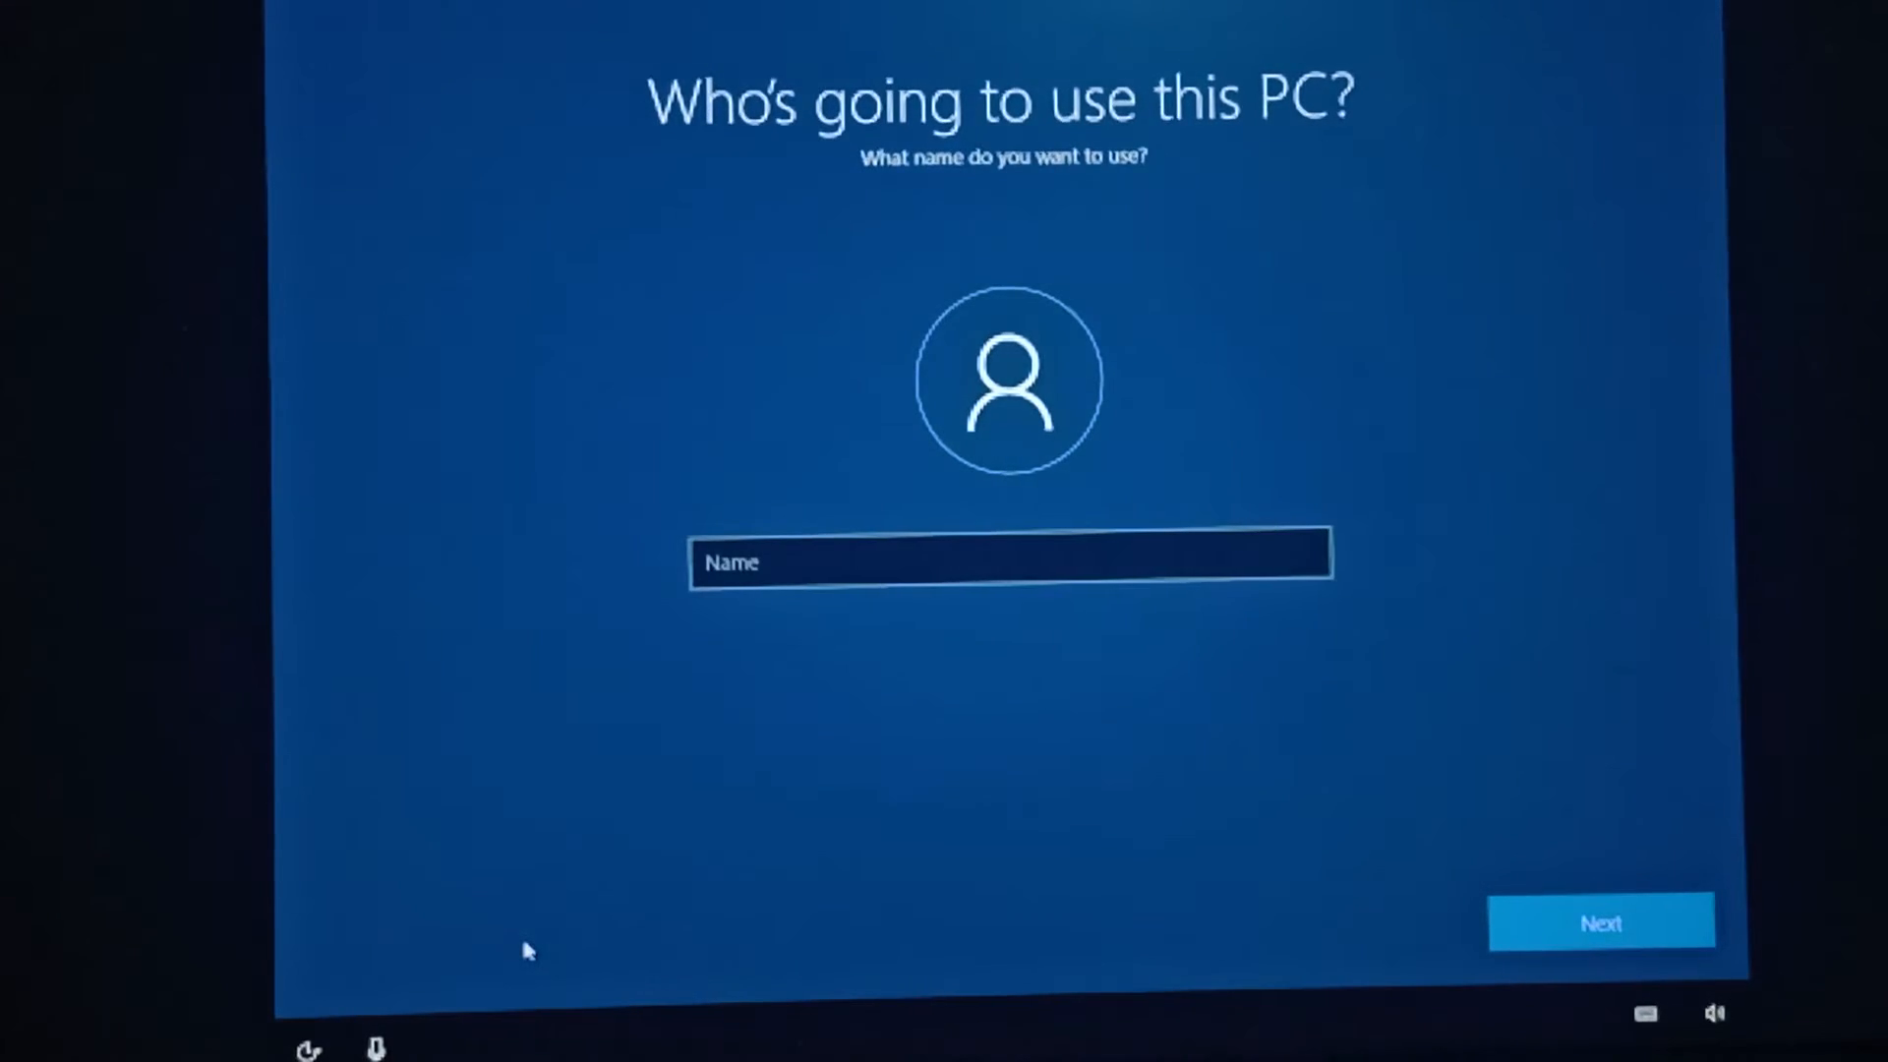
- Create the local account 'FX Vikas' and confirm its password
{"action": "type", "text": "vf"}
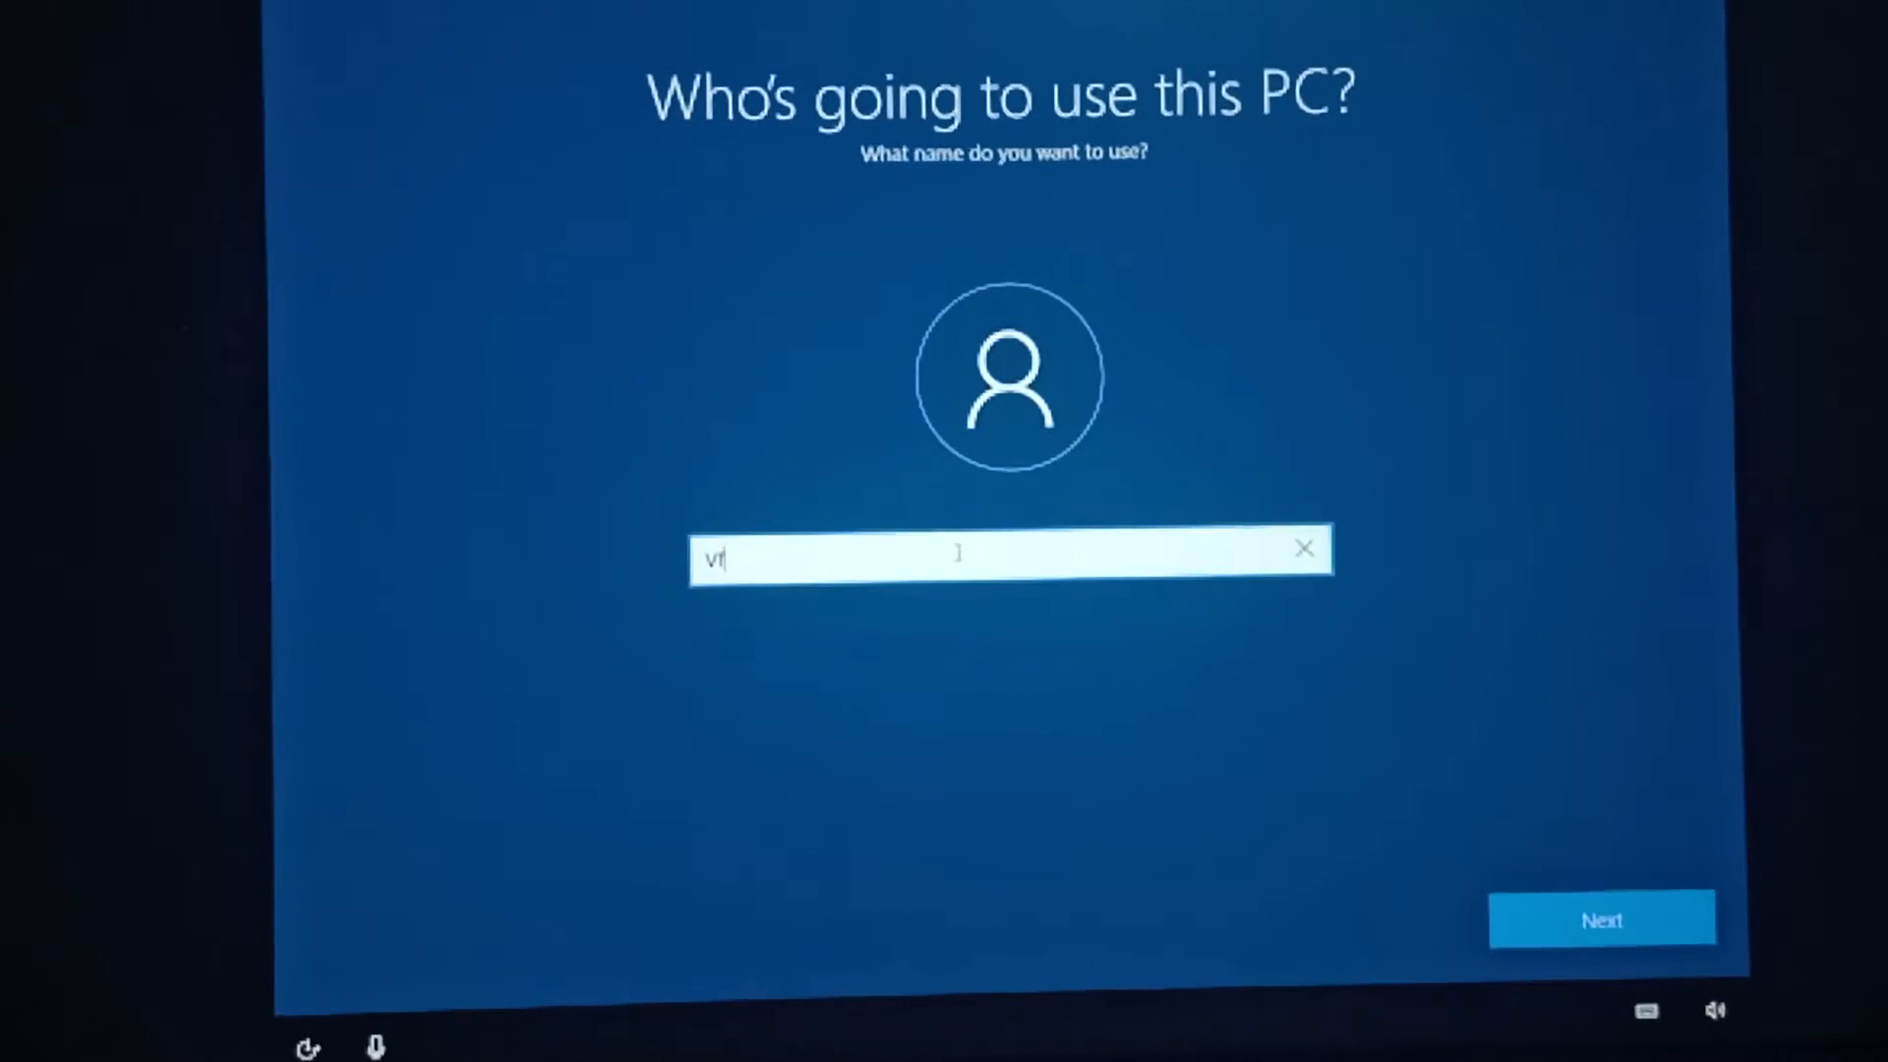
{"action": "type", "text": "FX Vikas"}
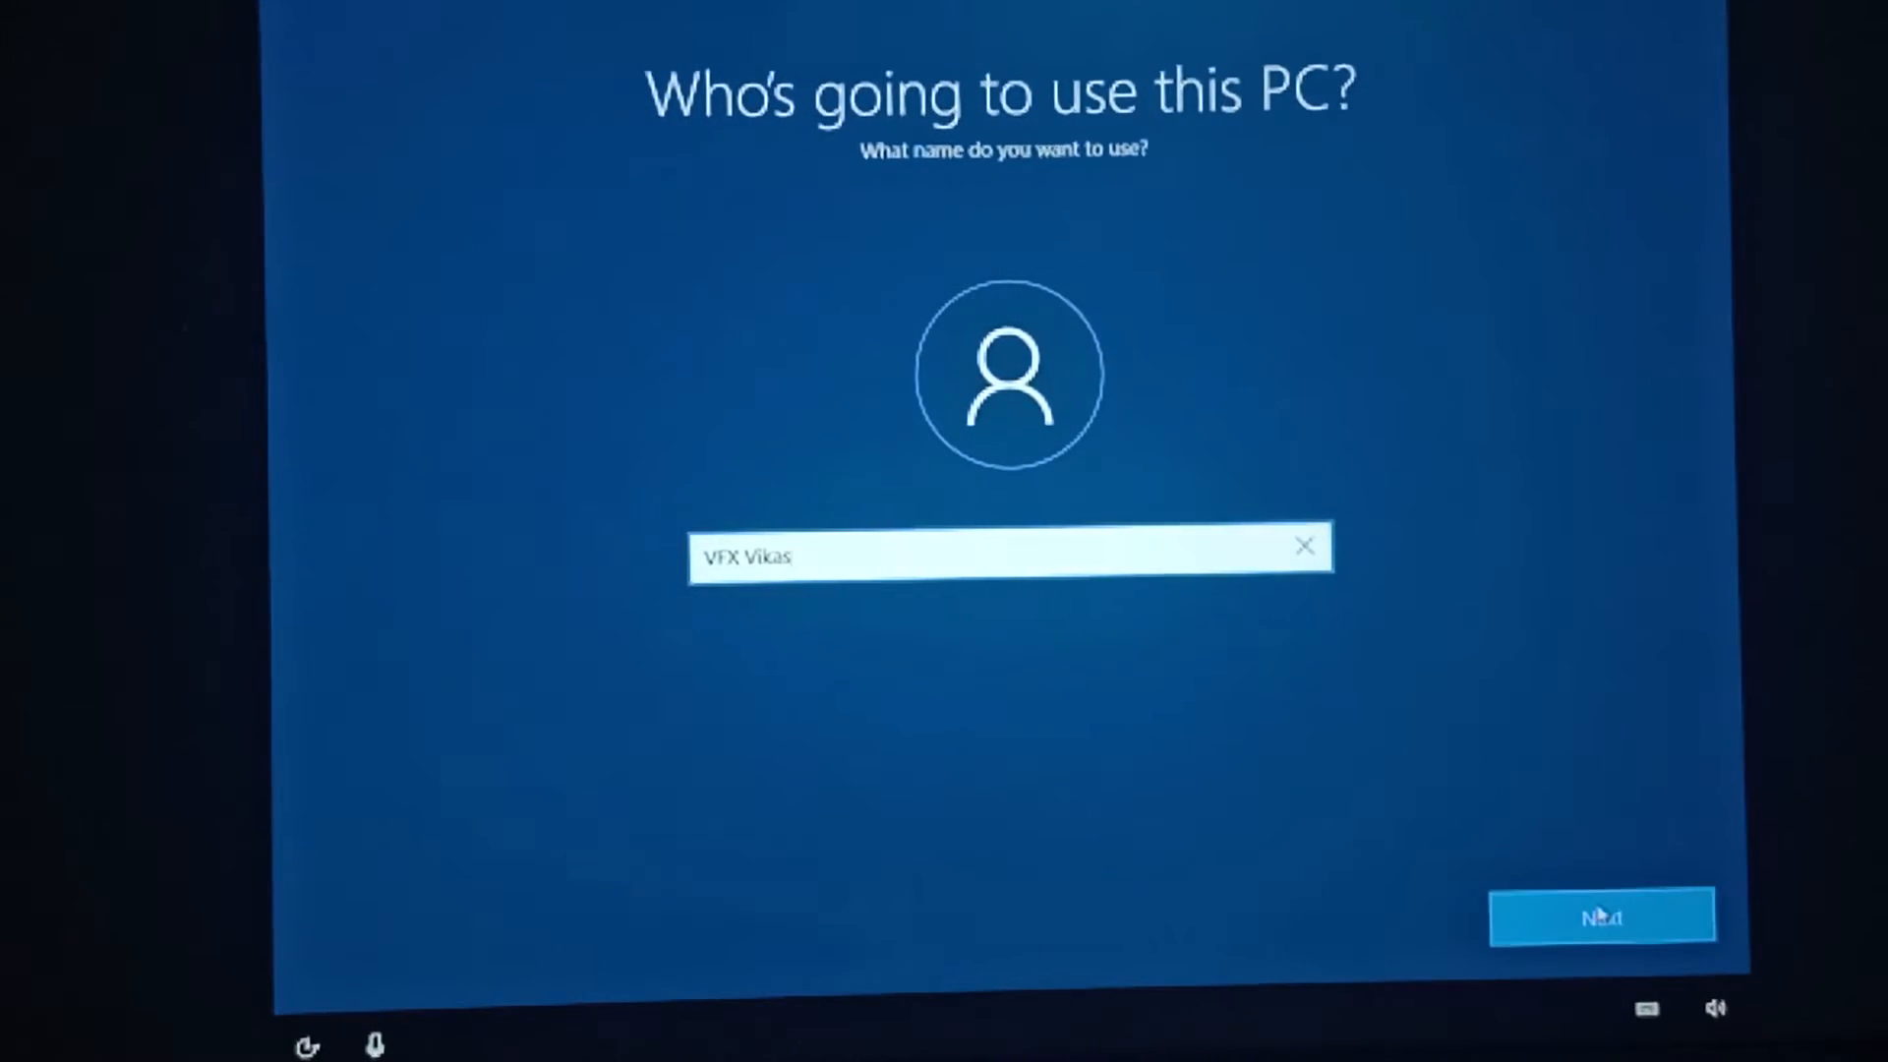
{"action": "left_click", "coordinate": [1603, 915]}
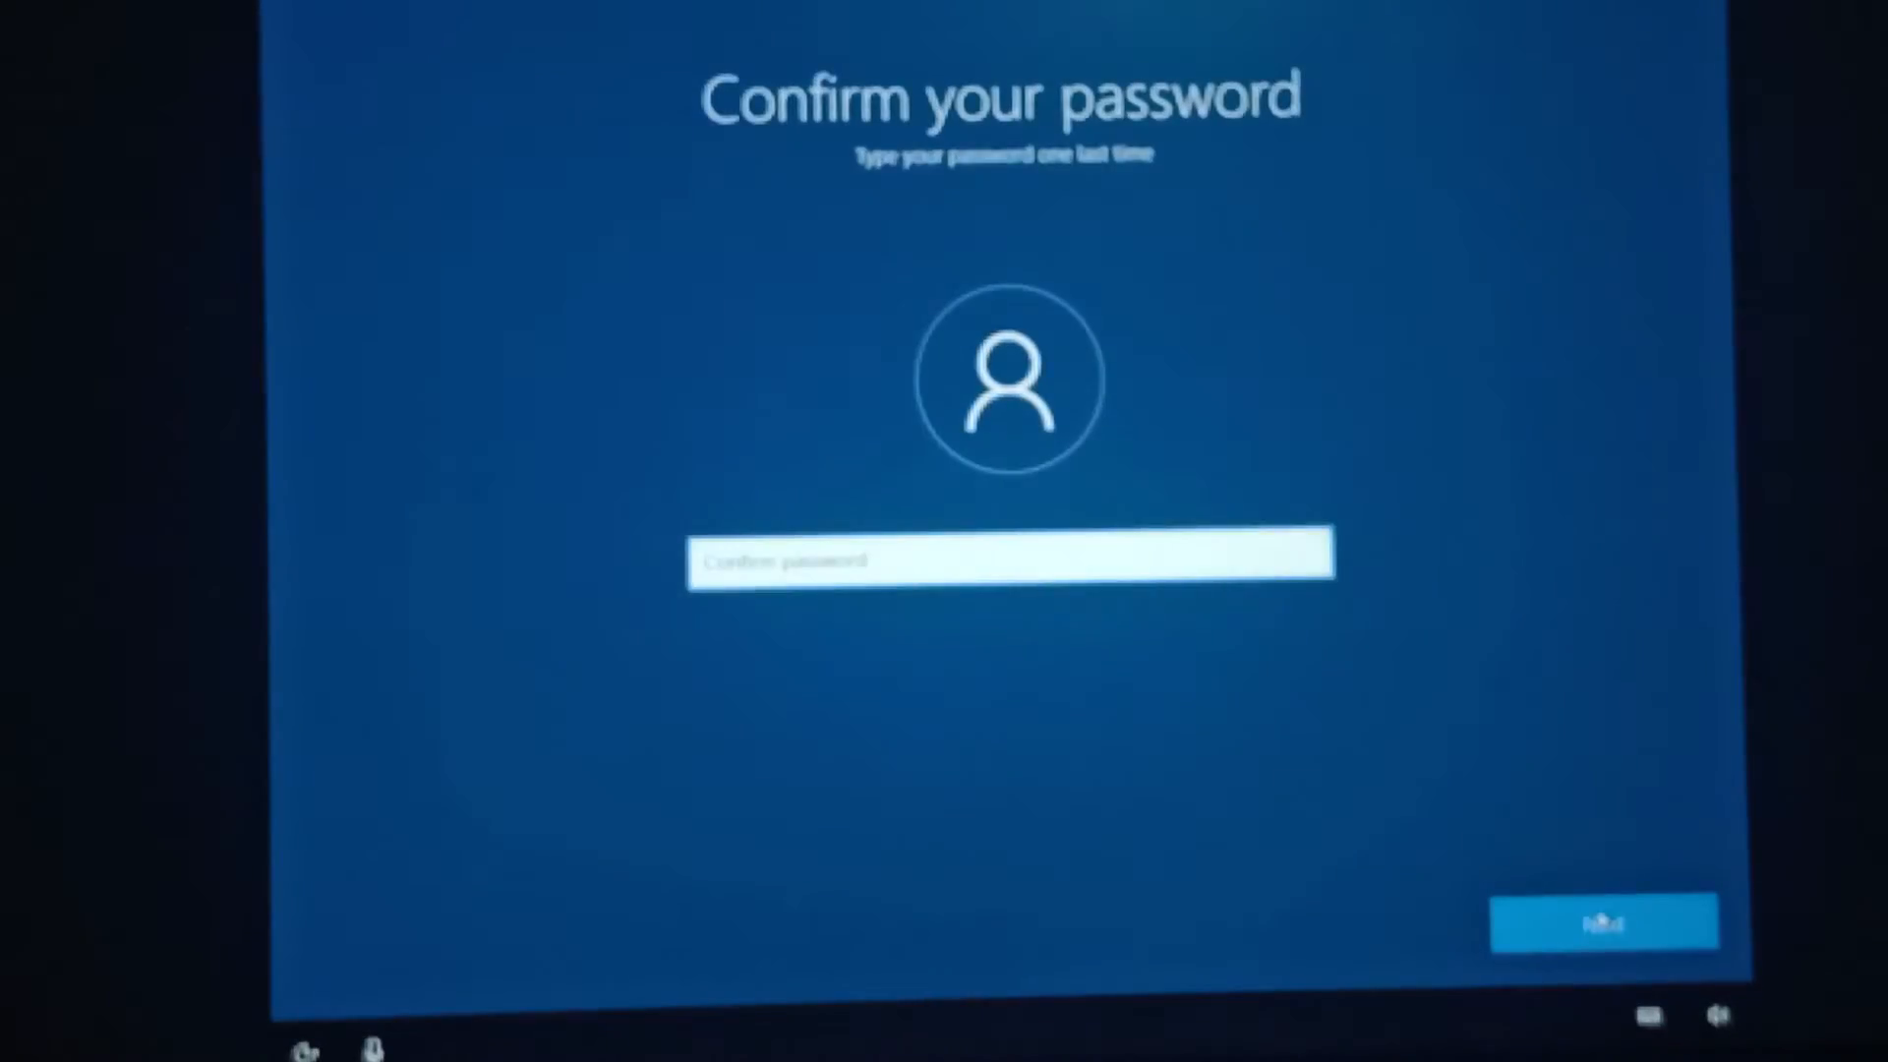
{"action": "left_click", "coordinate": [1603, 923]}
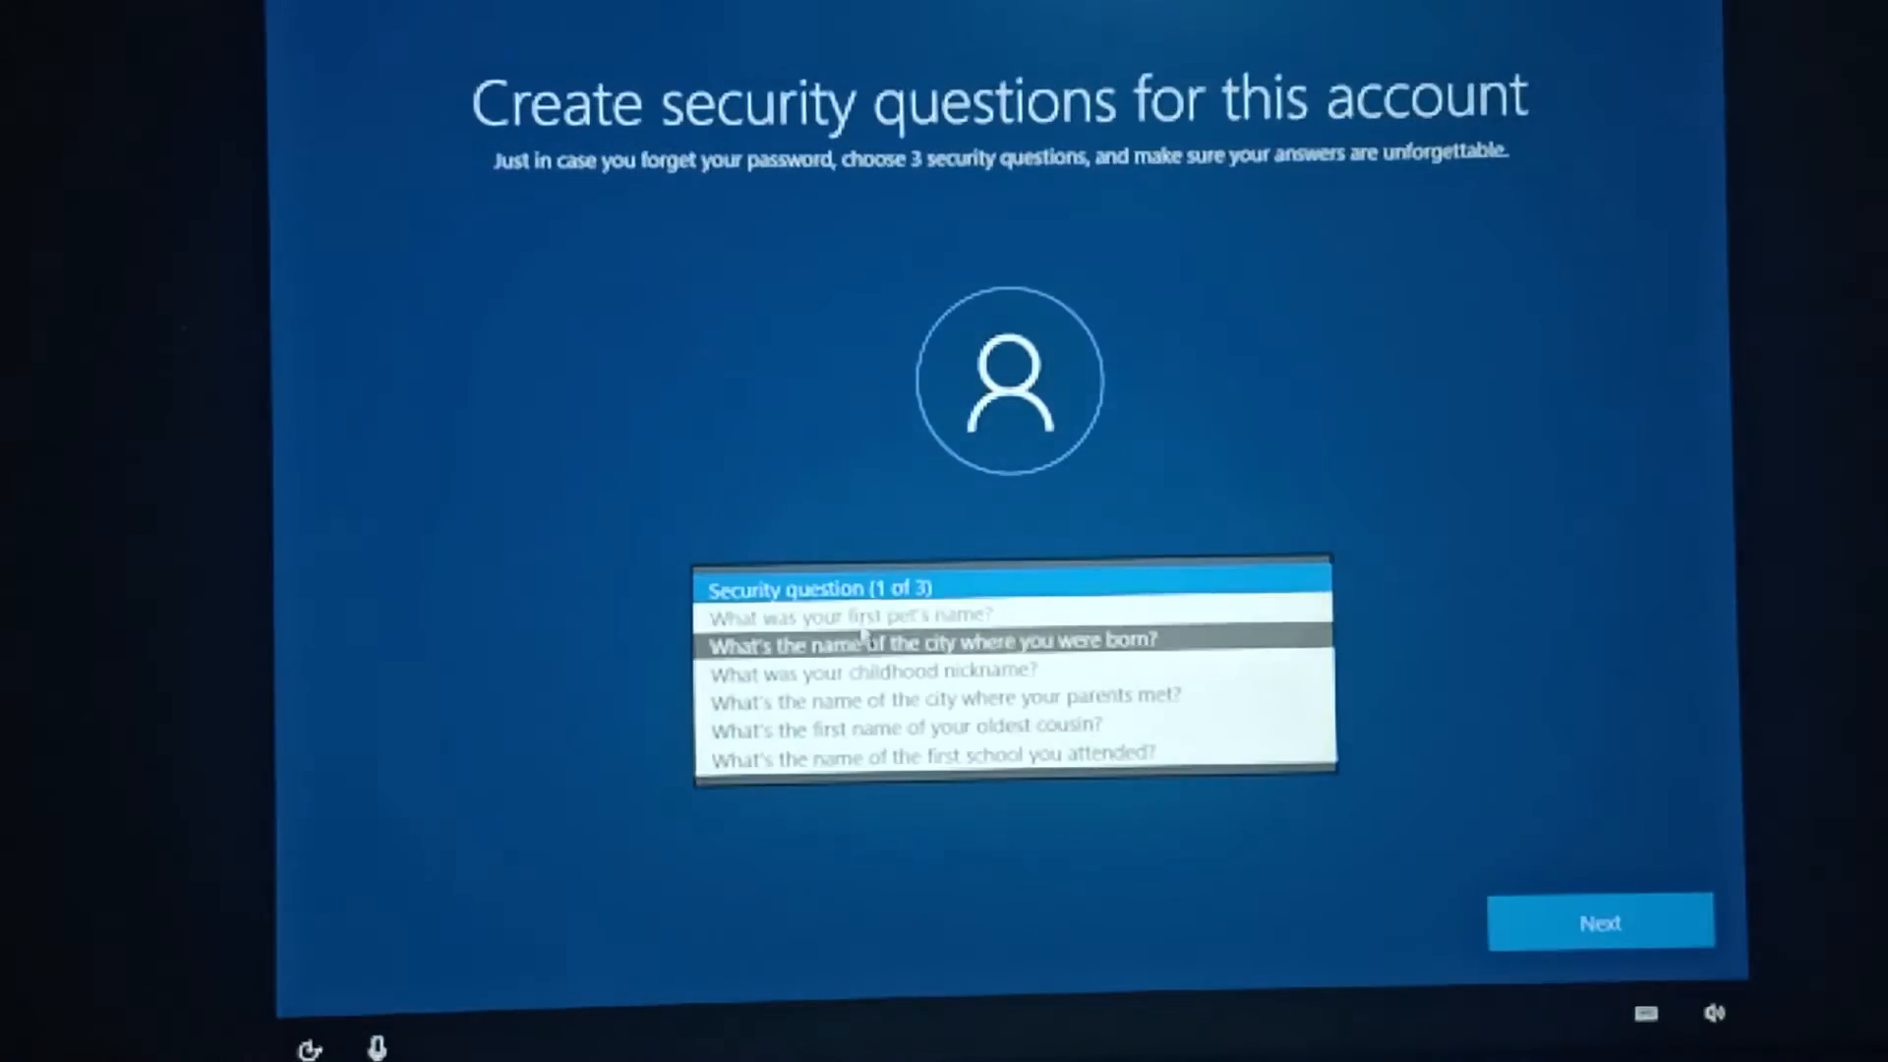
- Set security questions including childhood nickname and first school, then continue
{"action": "left_click", "coordinate": [875, 671]}
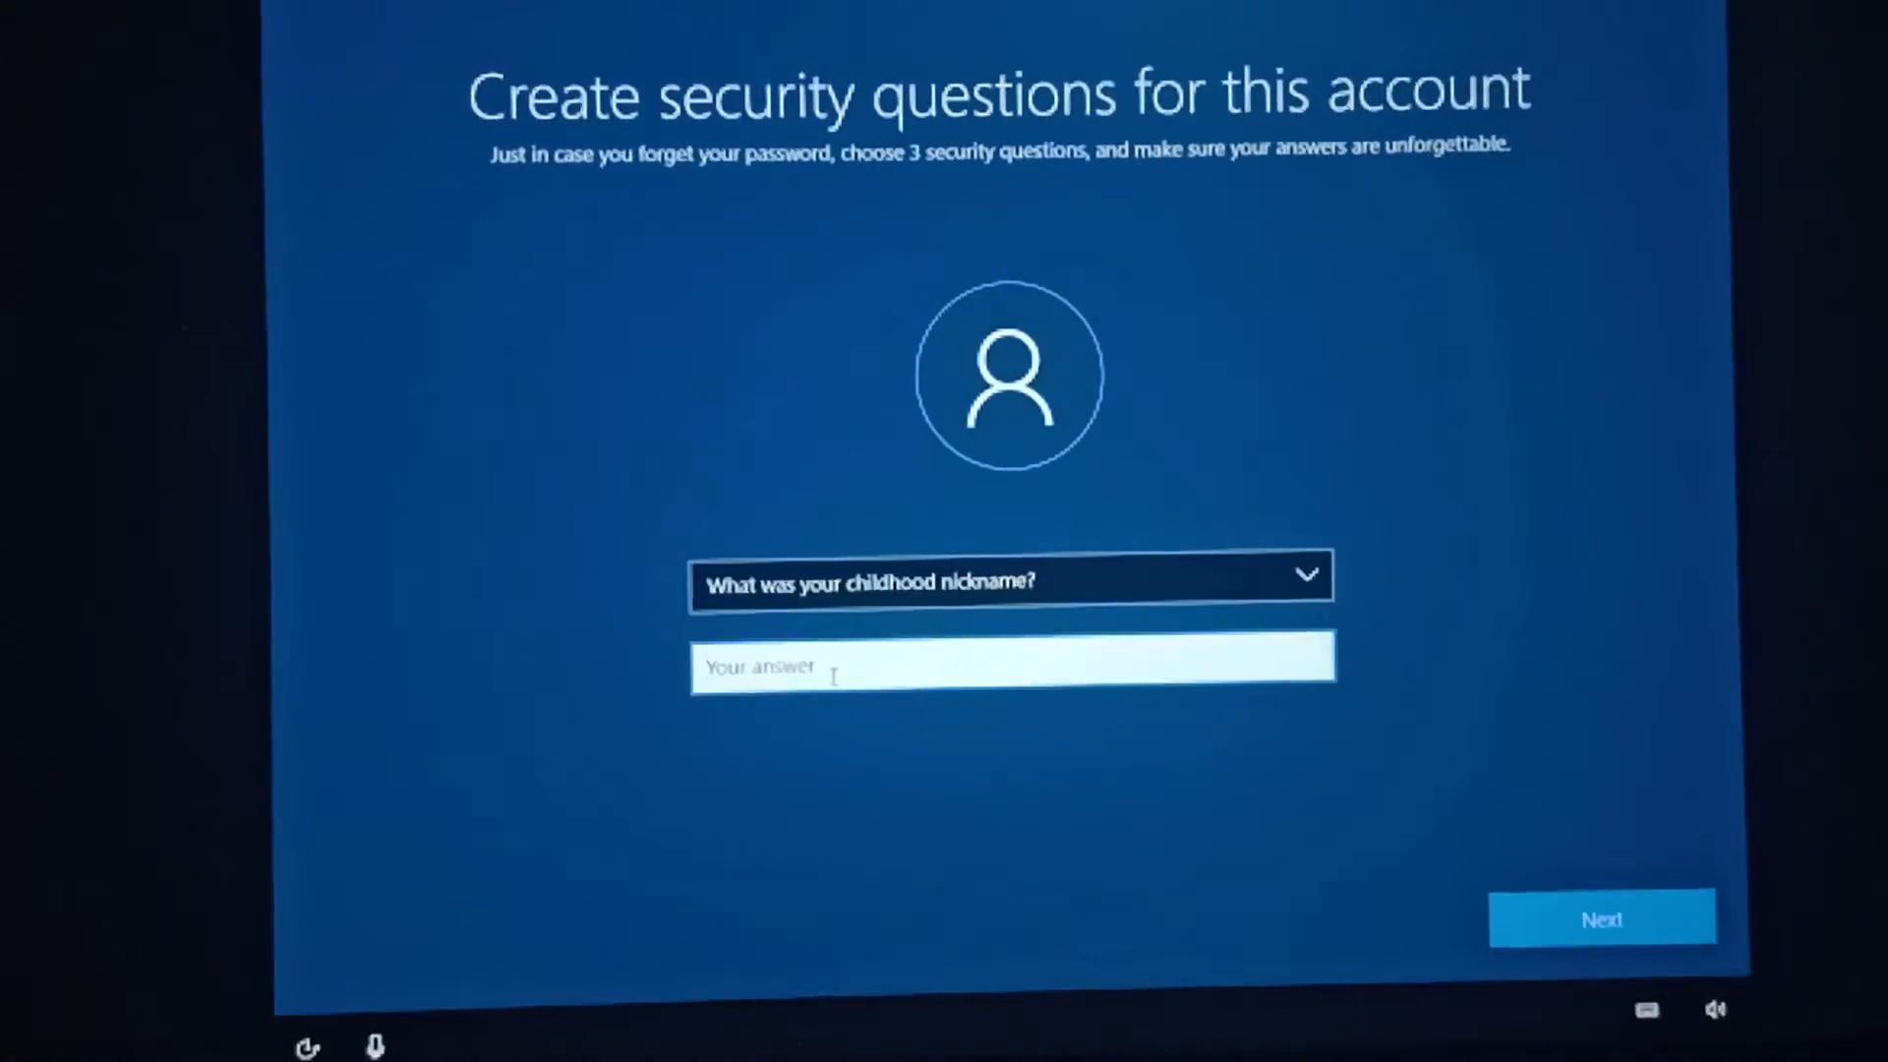
{"action": "left_click", "coordinate": [1009, 576]}
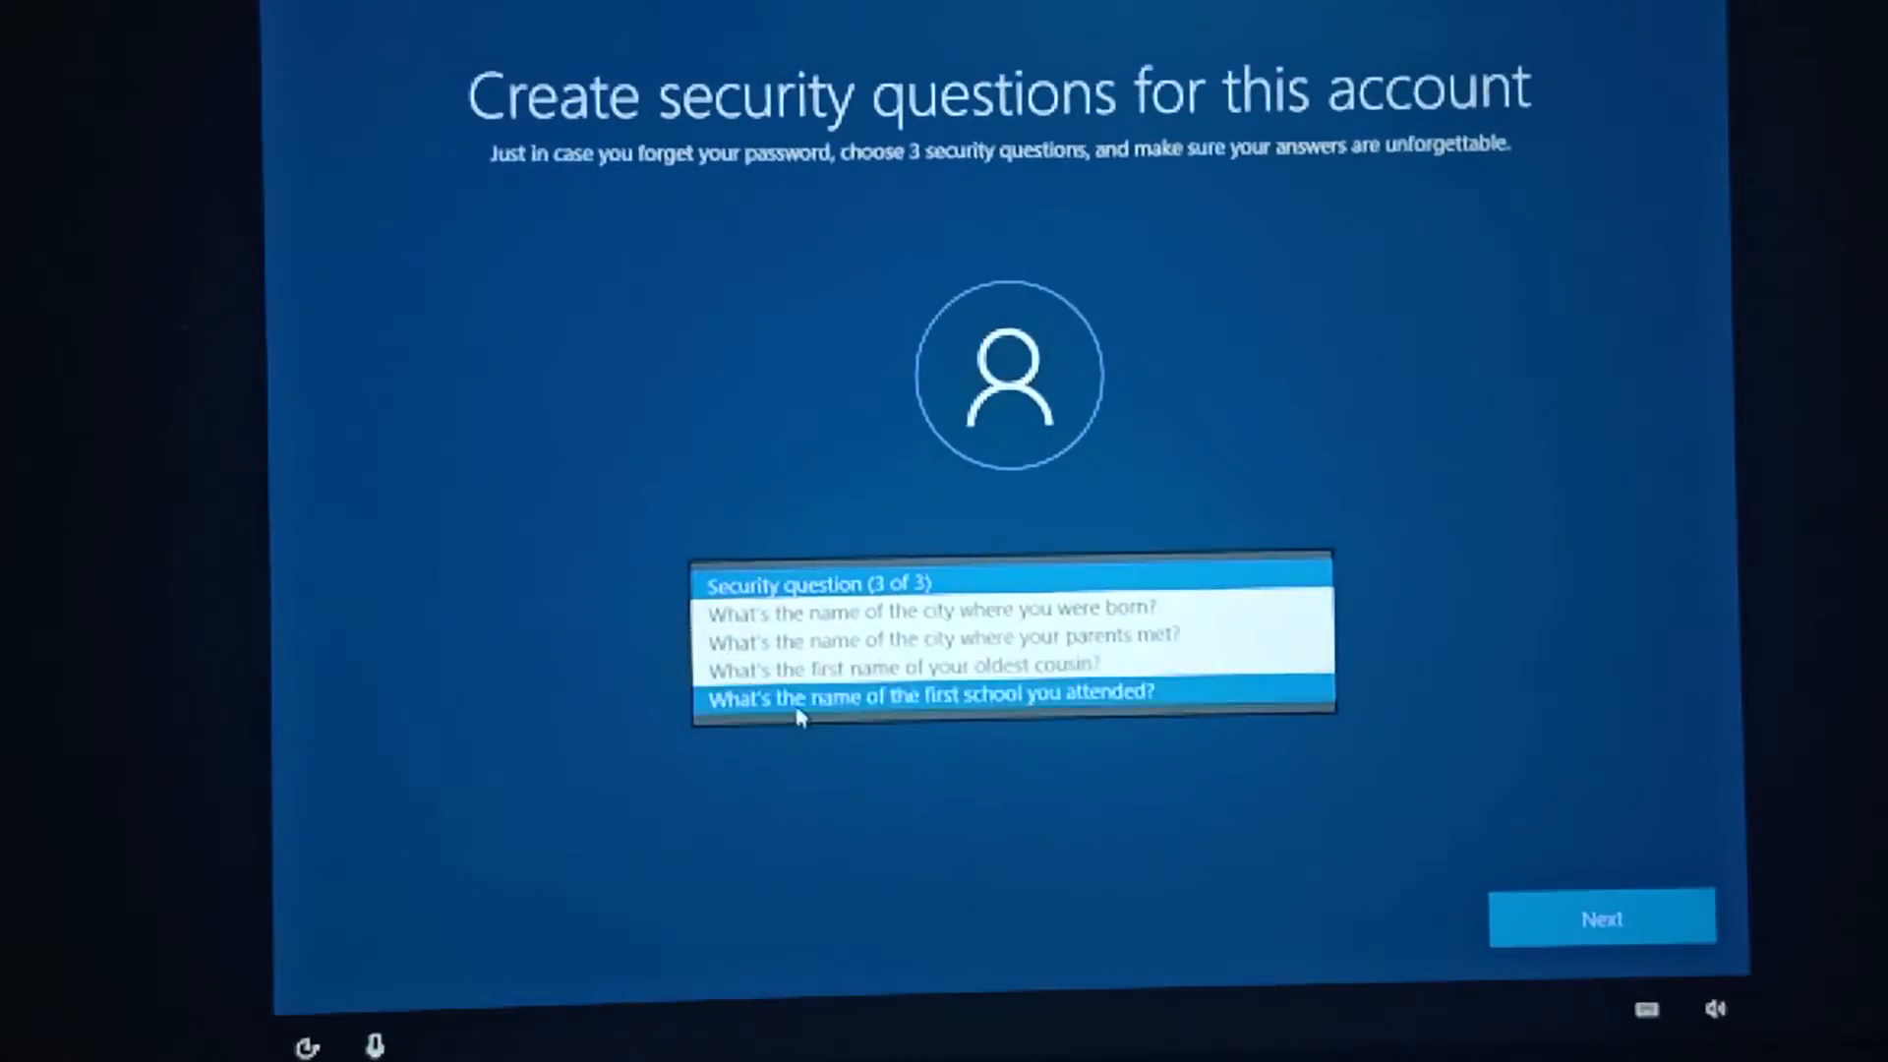
{"action": "left_click", "coordinate": [1601, 918]}
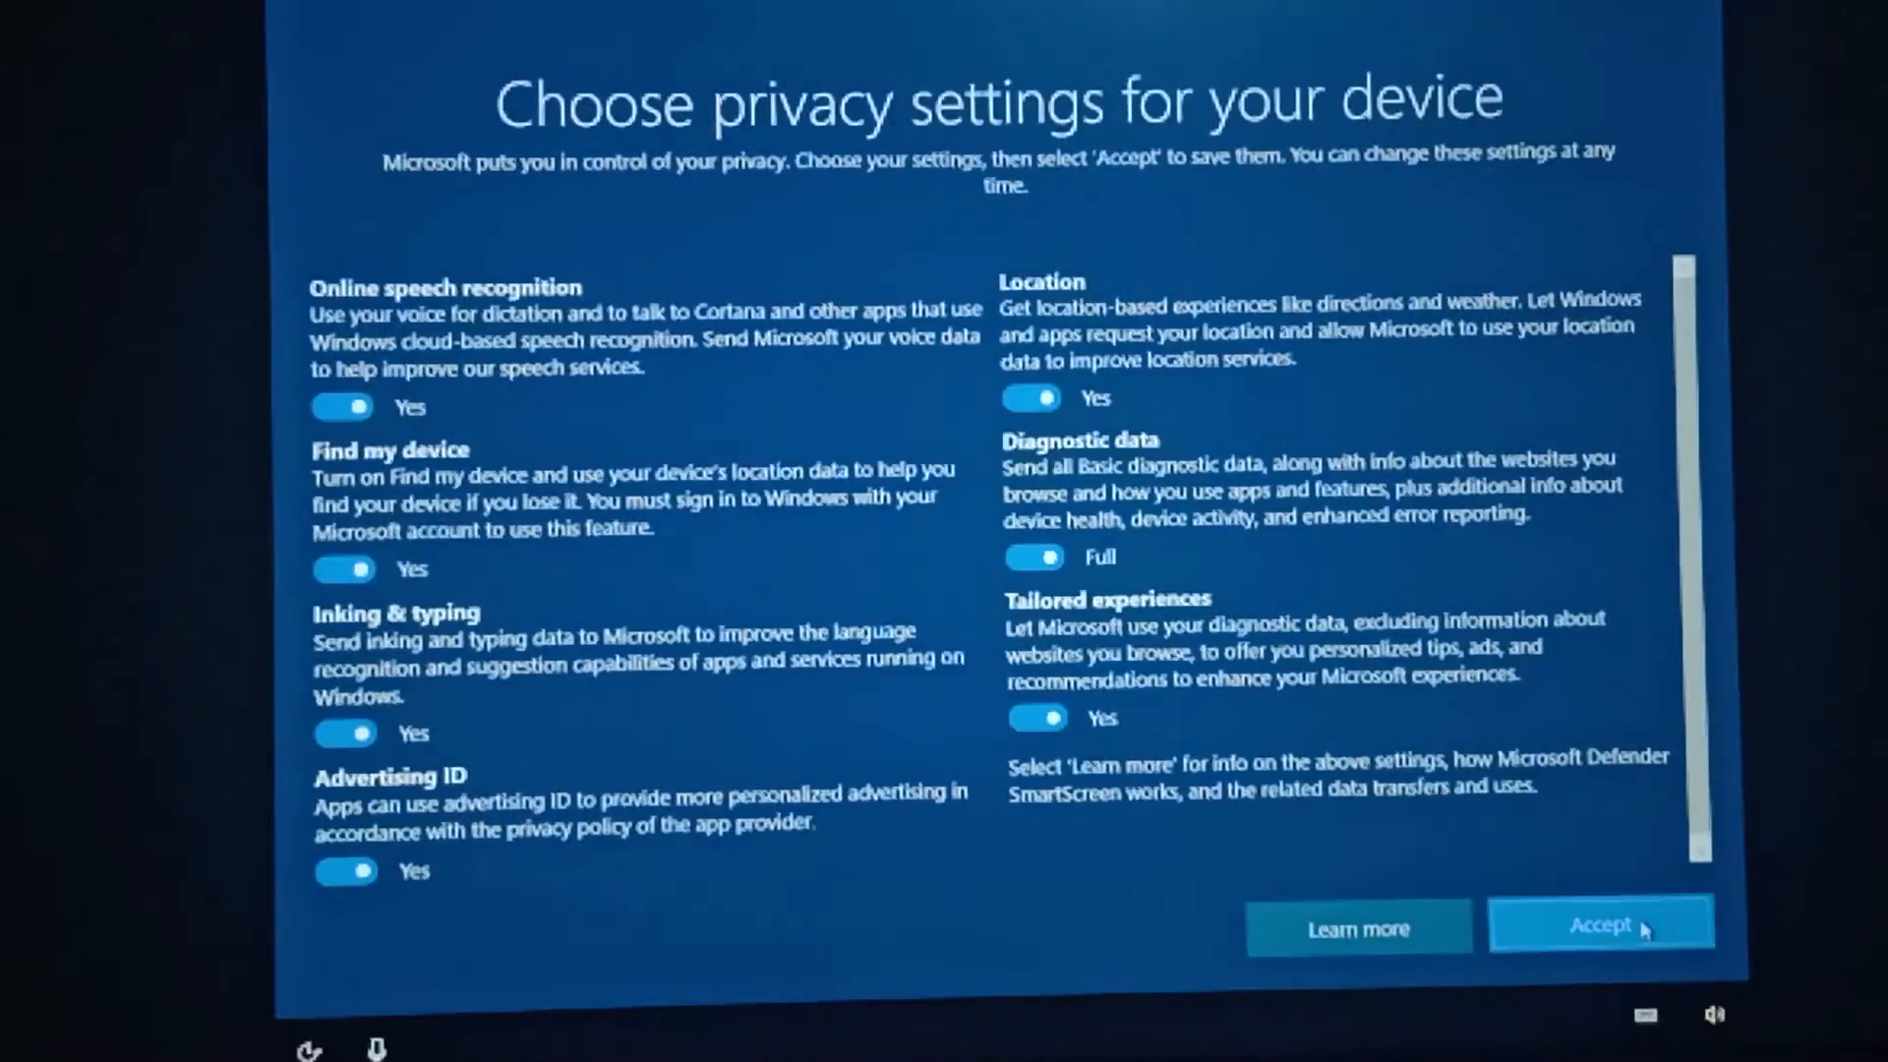
- Accept default privacy settings, answer No to activity history and Not now to Cortana
{"action": "left_click", "coordinate": [1601, 925]}
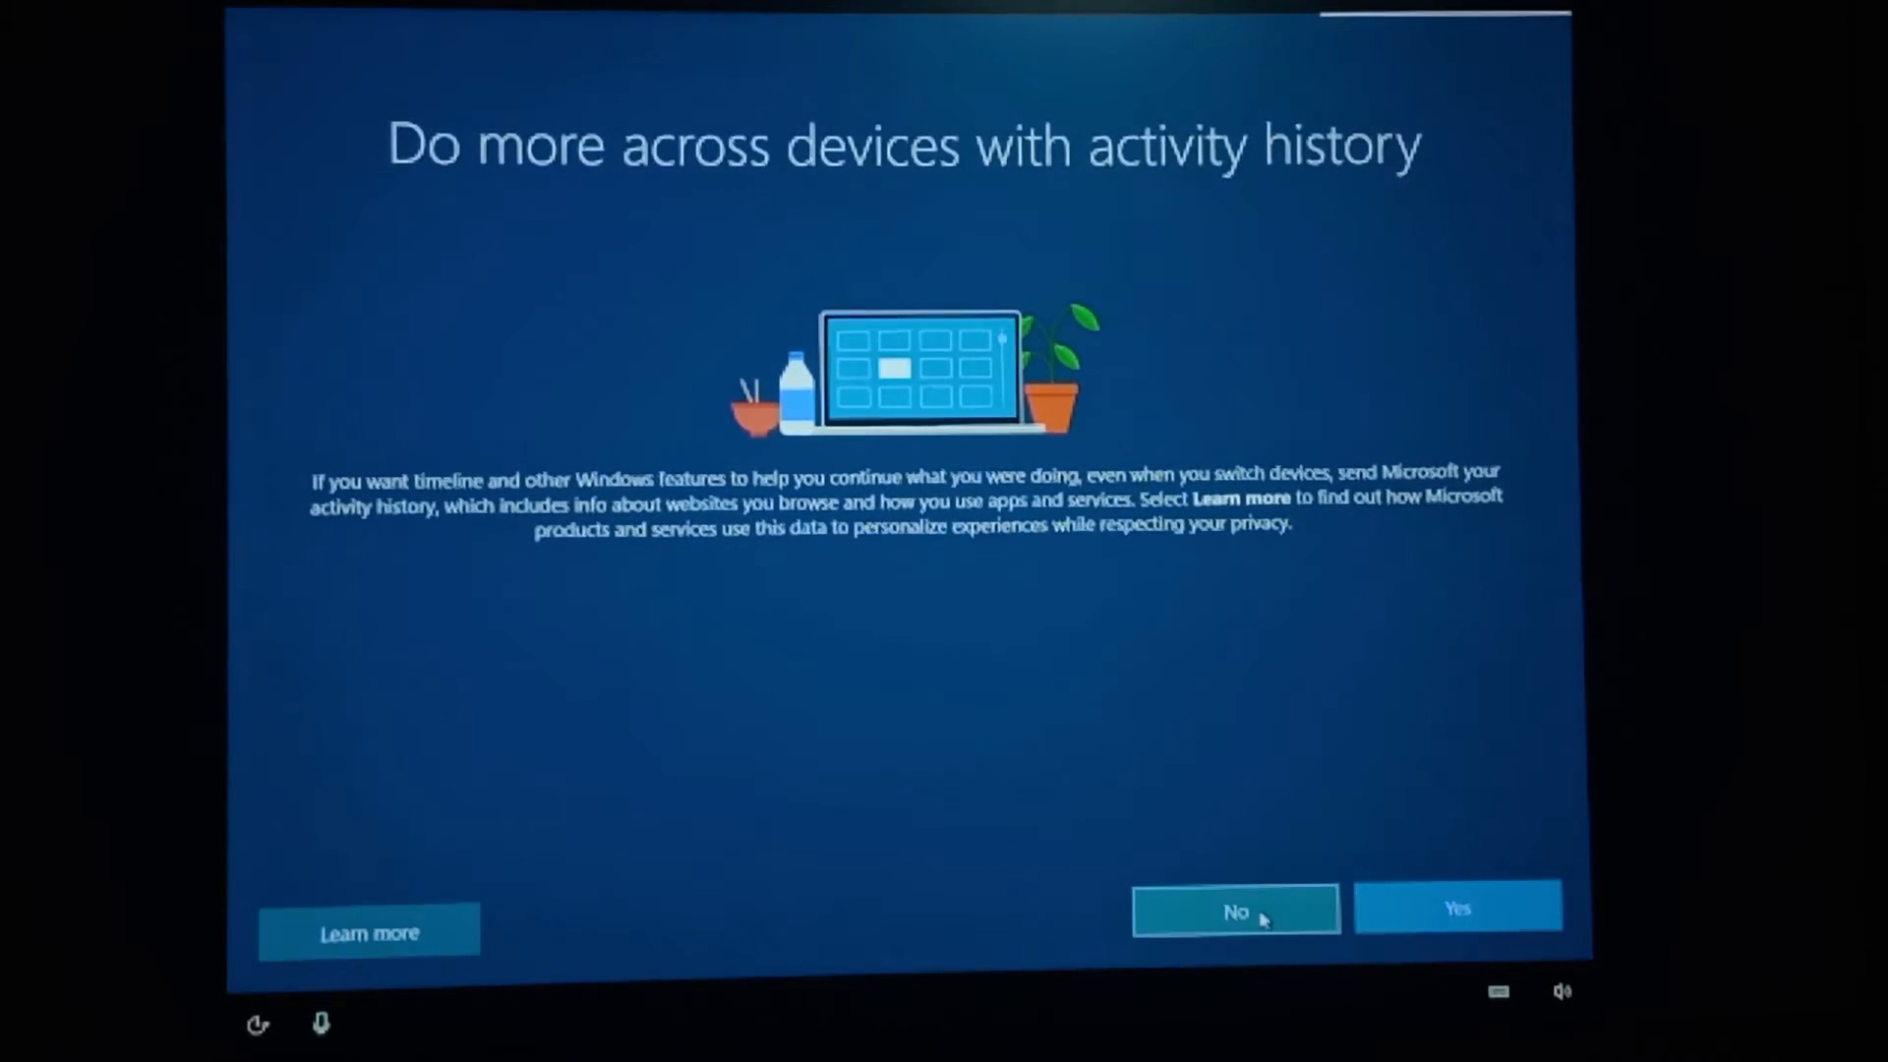
{"action": "left_click", "coordinate": [1233, 911]}
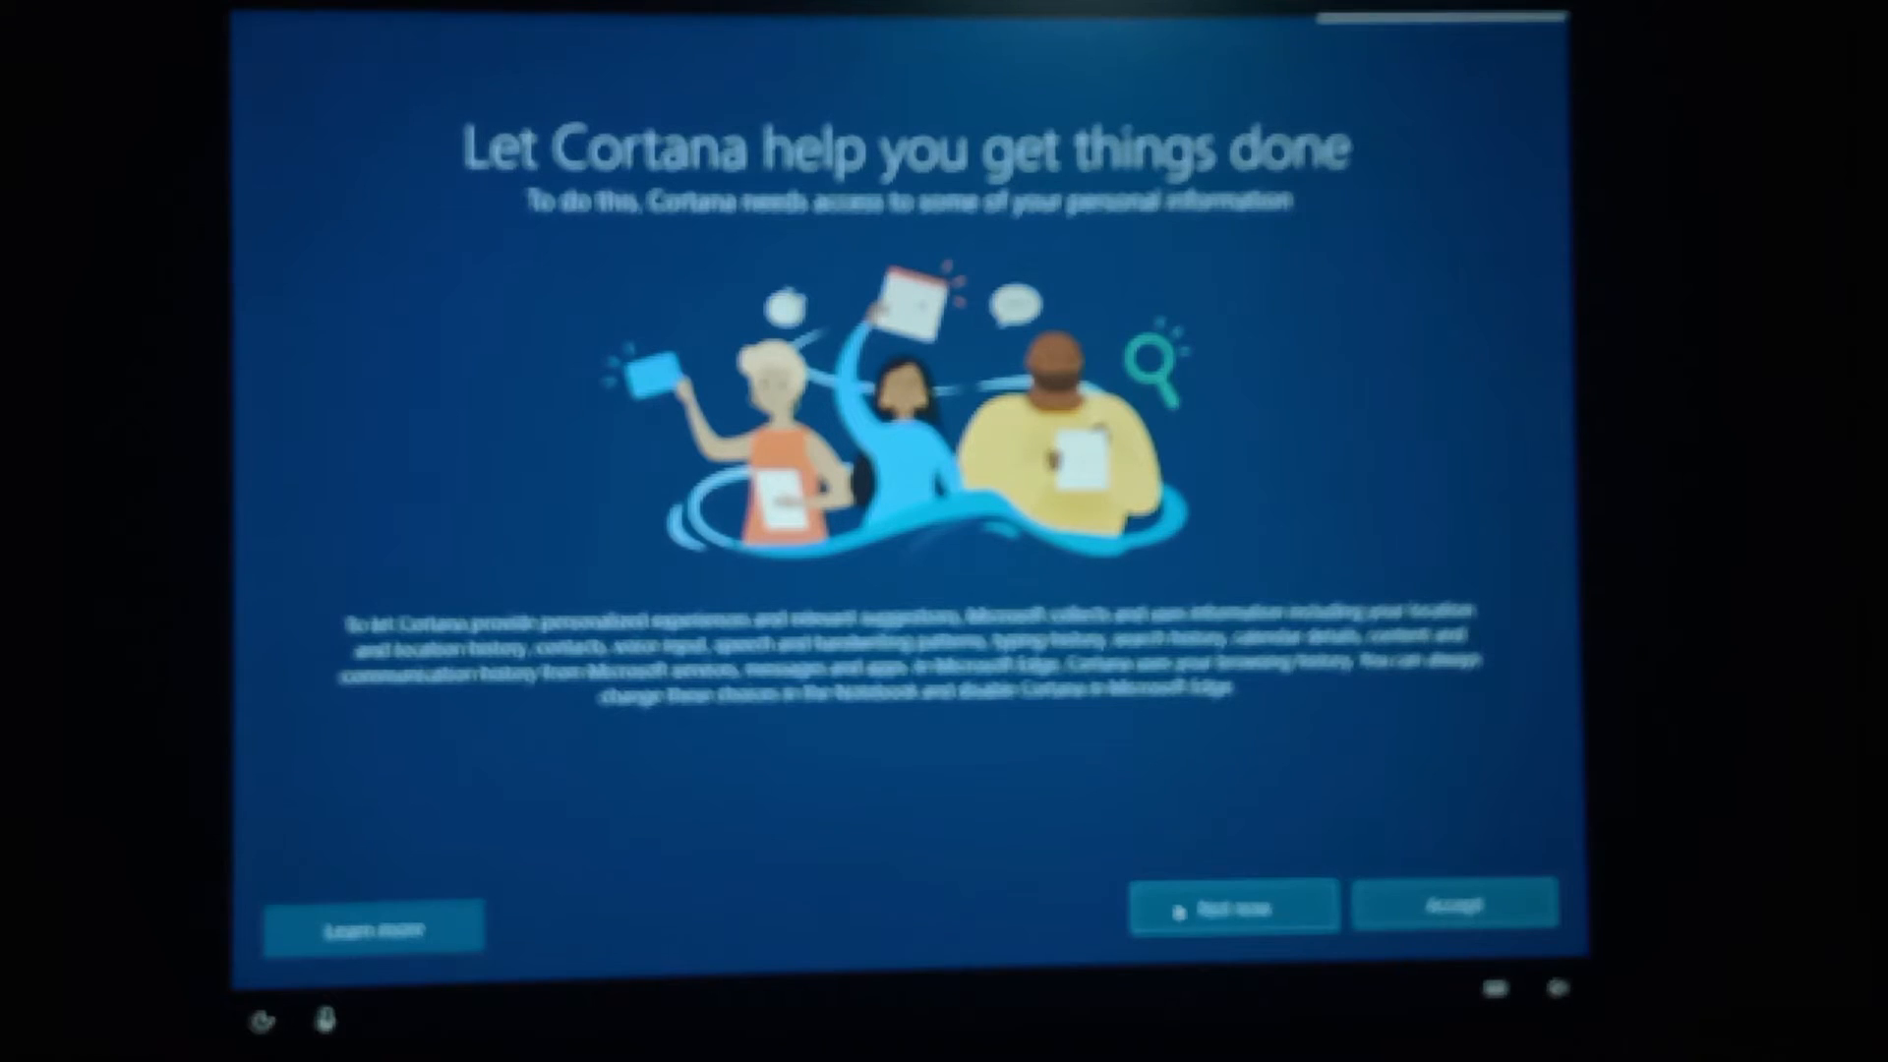
{"action": "left_click", "coordinate": [1456, 903]}
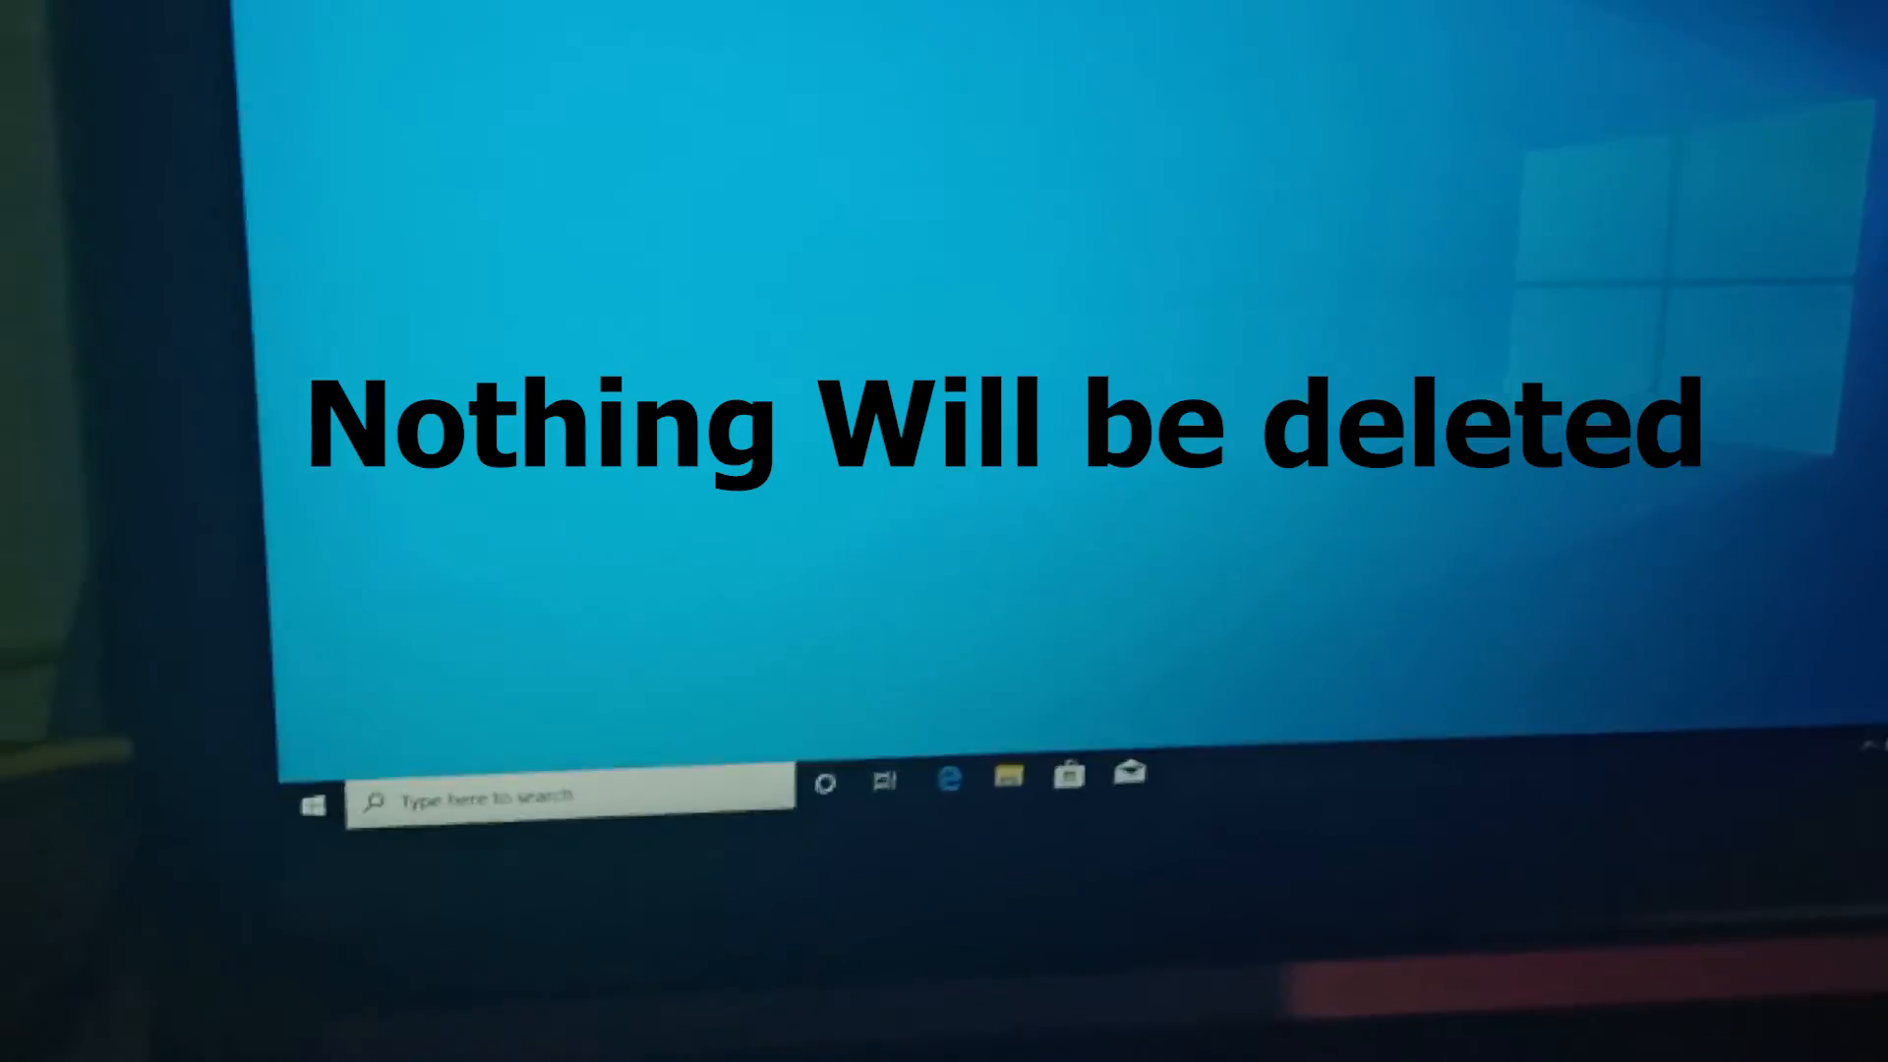
- Launch File Explorer from the taskbar to view Quick access folders
{"action": "left_click", "coordinate": [1009, 777]}
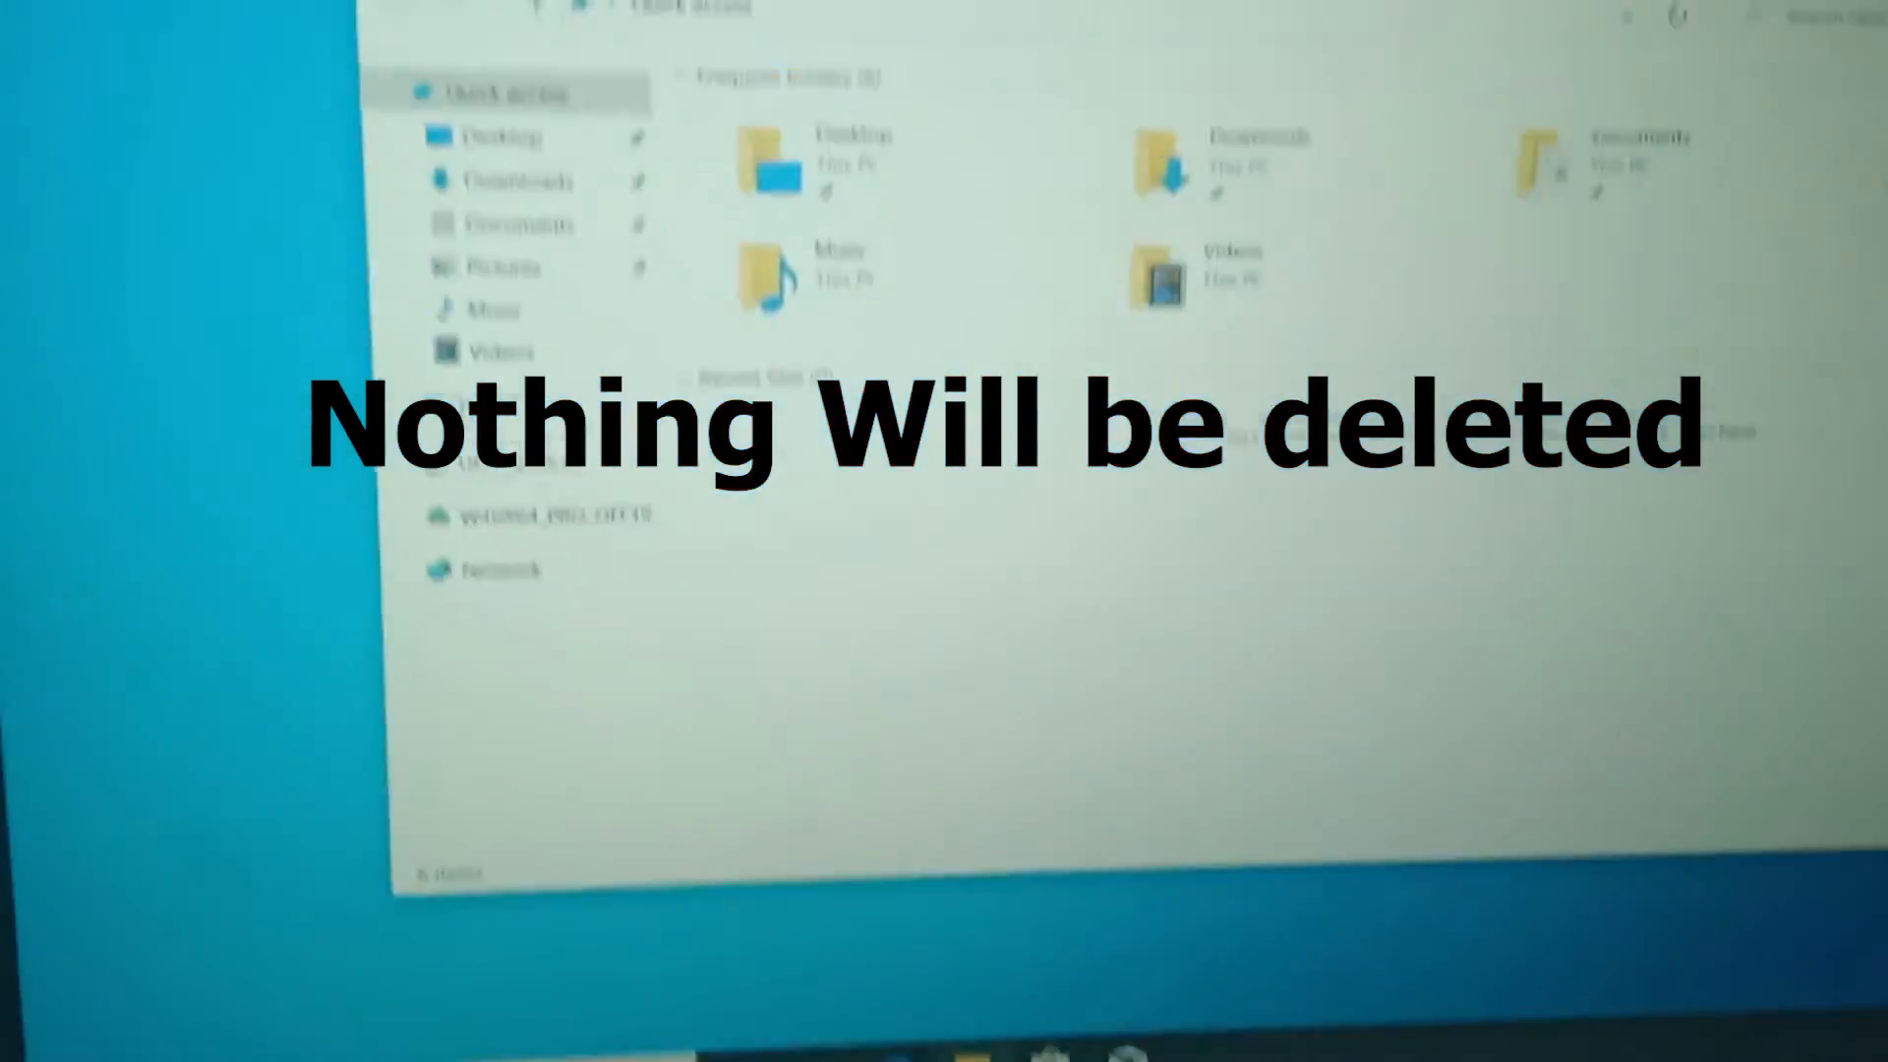